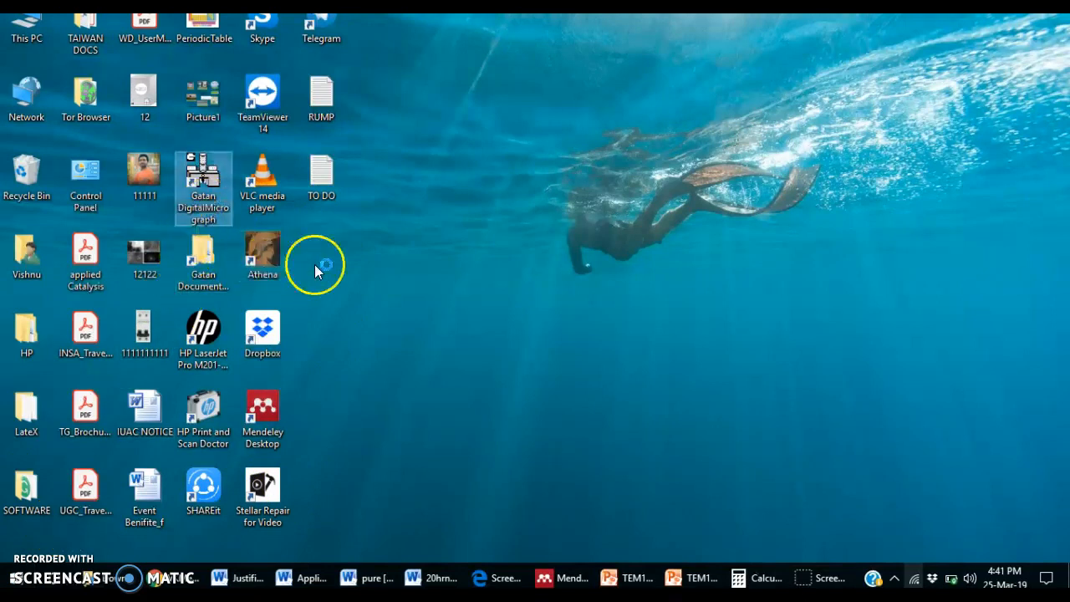
Step: Launch Gatan DigitalMicrograph from the desktop and bring up the File > Open dialog
double_click(203, 184)
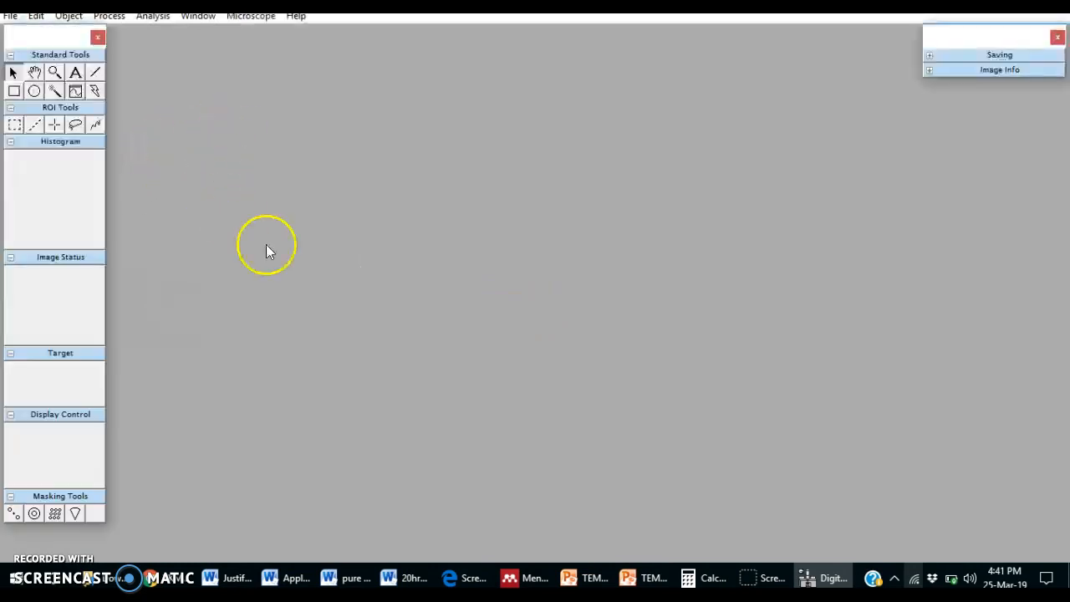
click(10, 15)
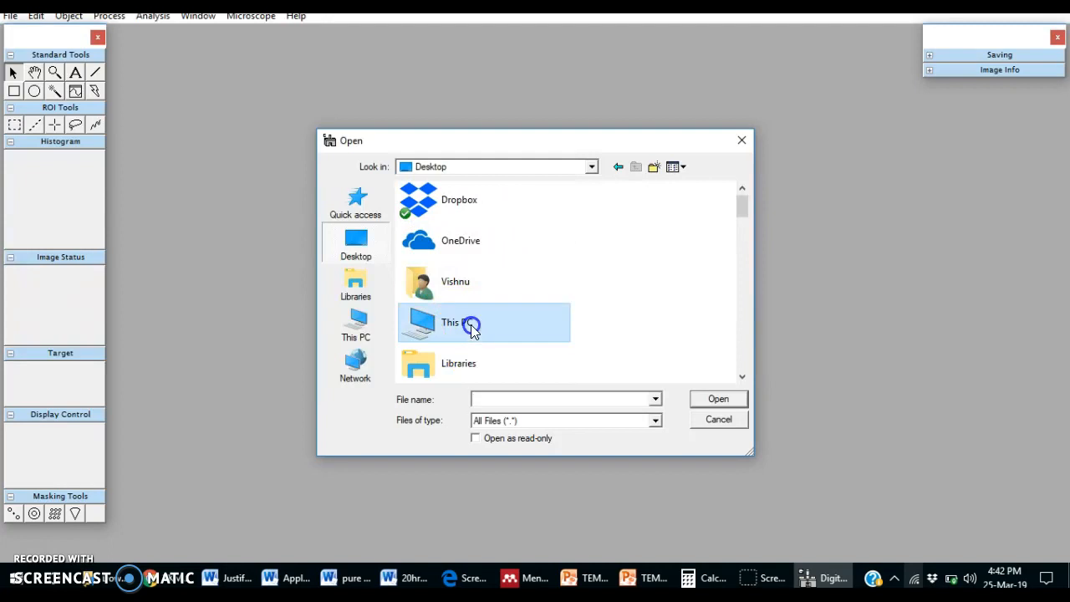
Step: Browse F: > RESEARCH > Doc PDF PPT > TEM > 09-01-2019 > STO-20 and open Picture12
double_click(451, 322)
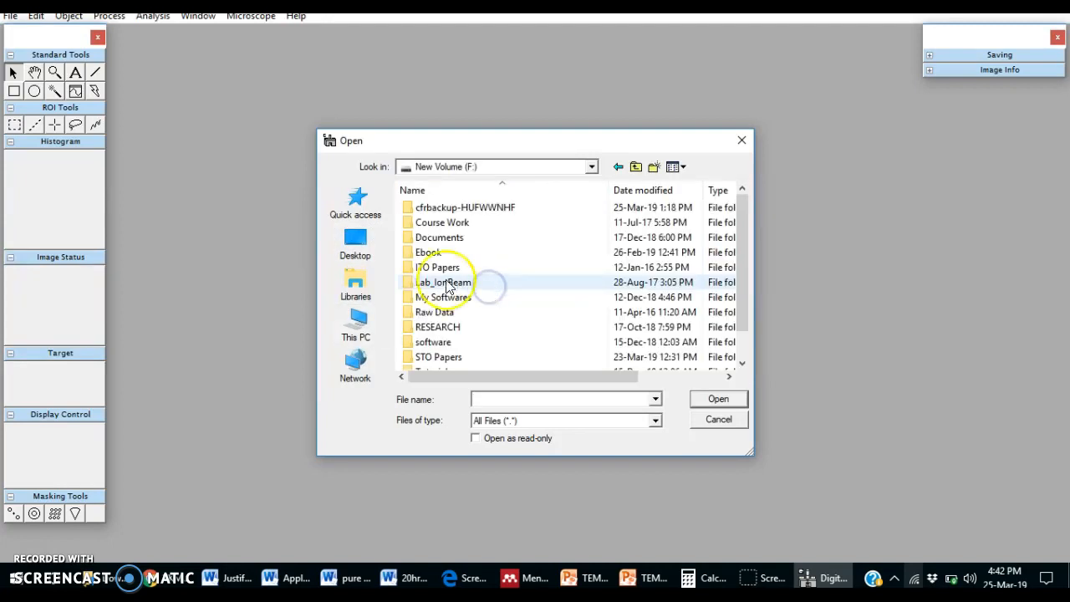
double_click(437, 327)
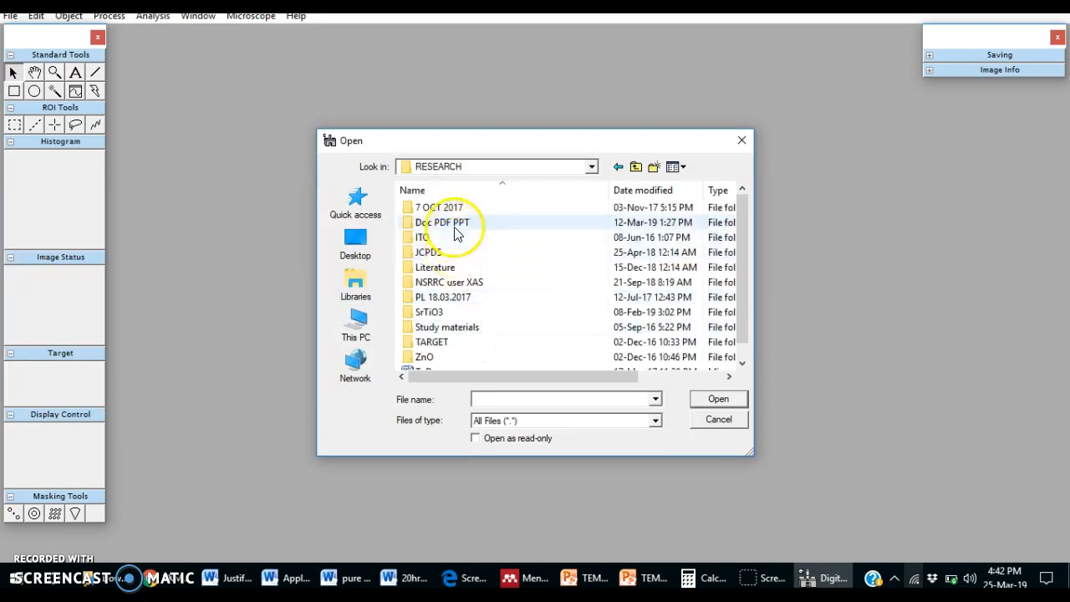
double_click(451, 222)
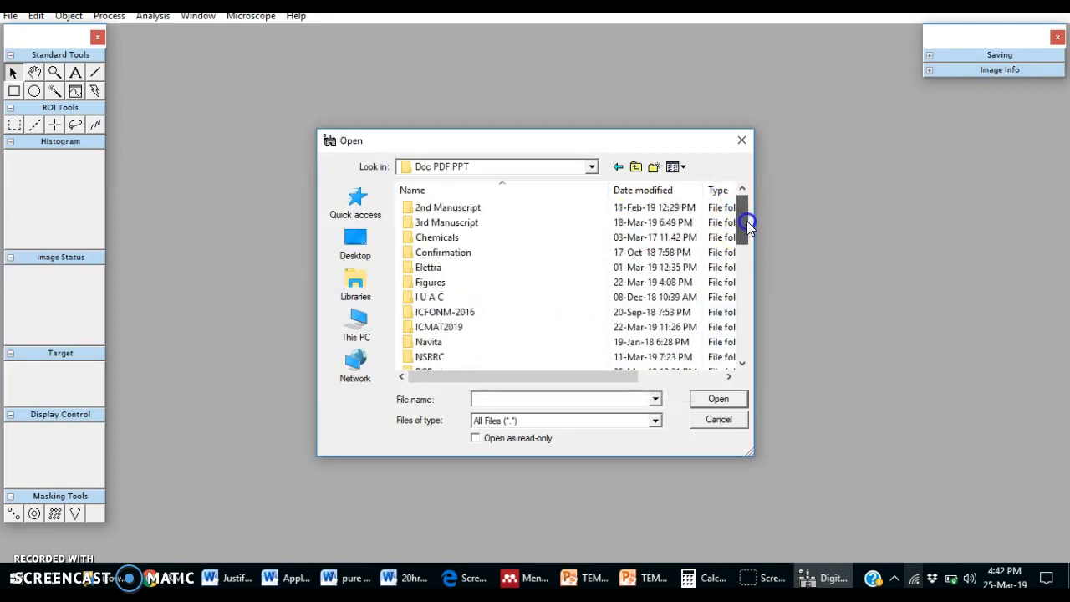
scroll(down, 3)
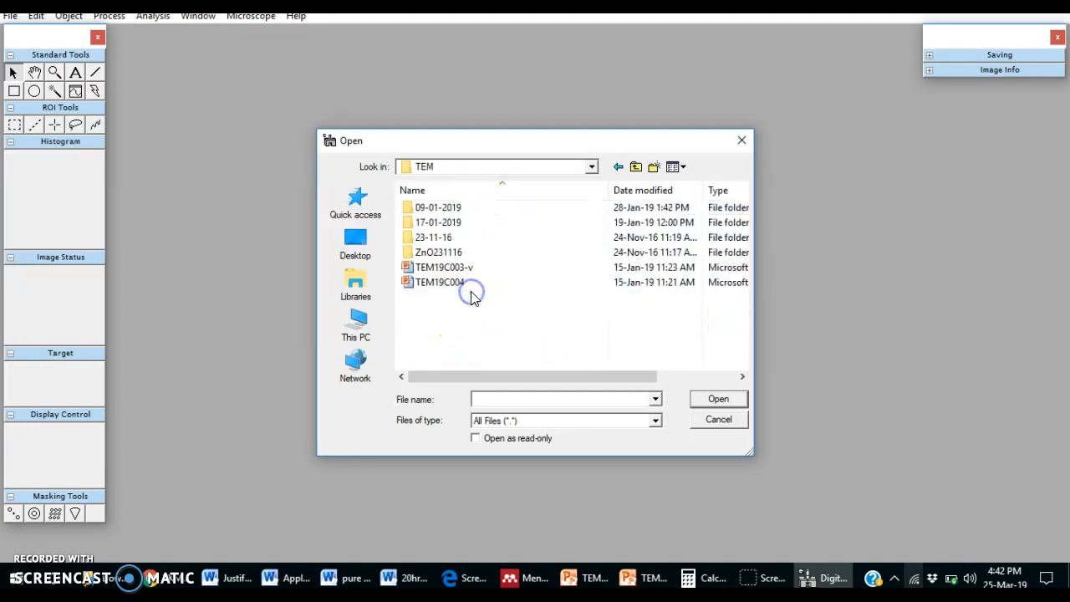
double_click(438, 207)
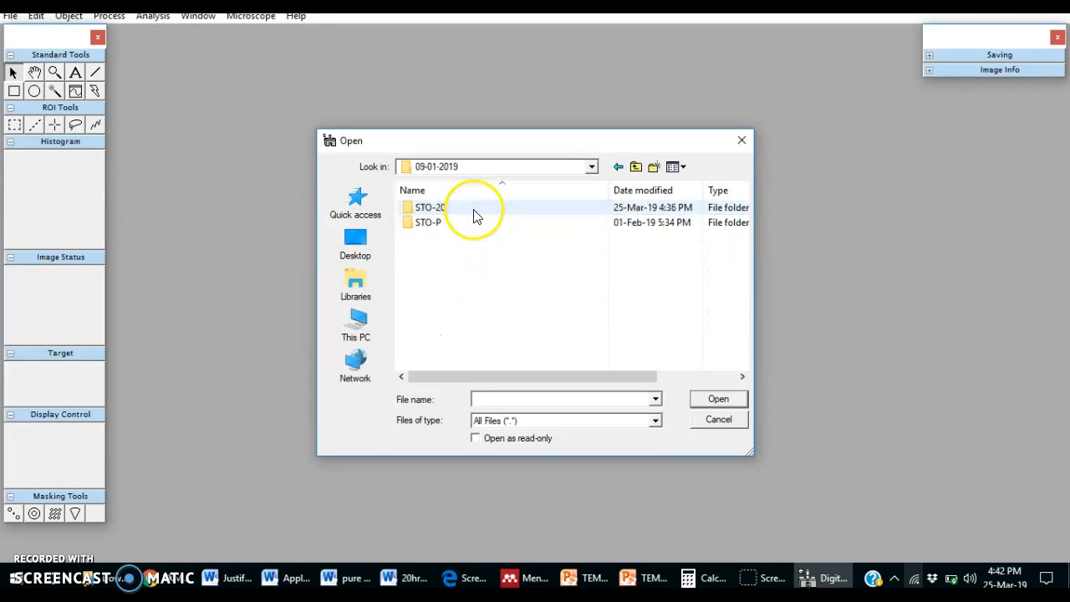
double_click(428, 207)
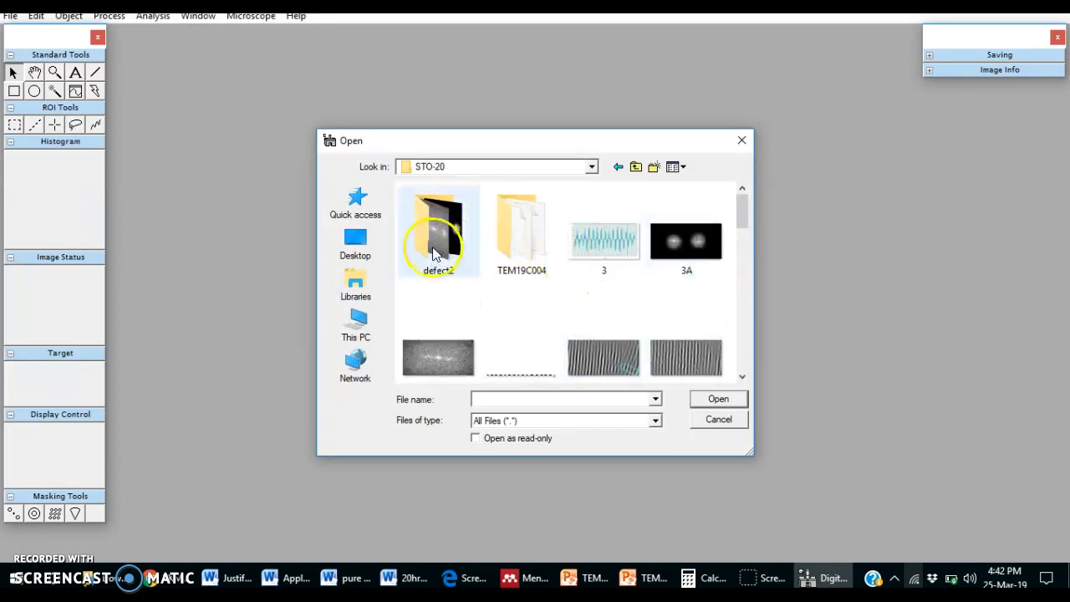
scroll(down, 3)
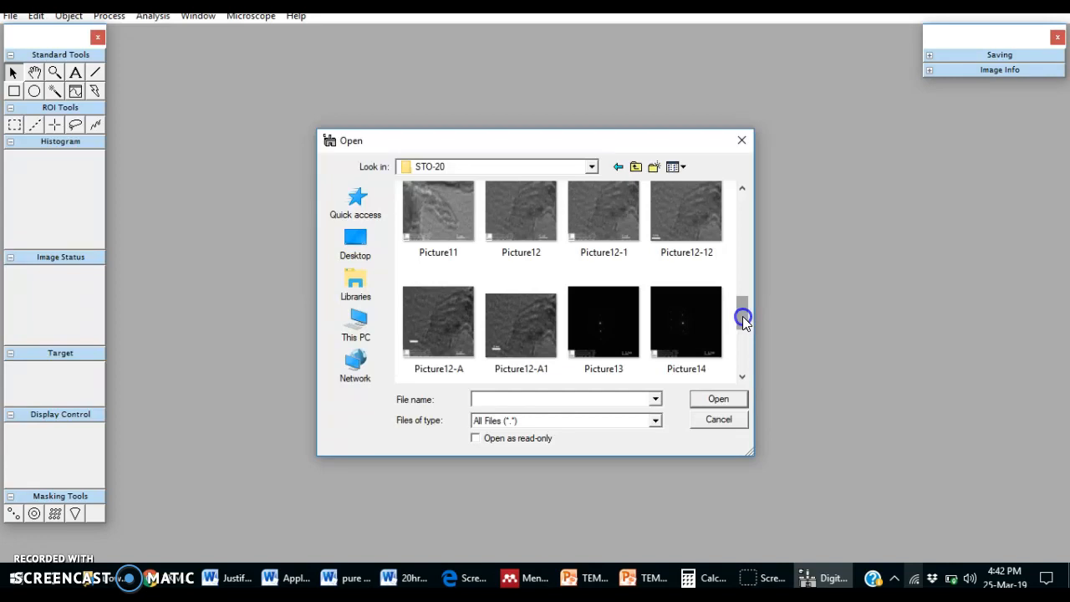
click(520, 211)
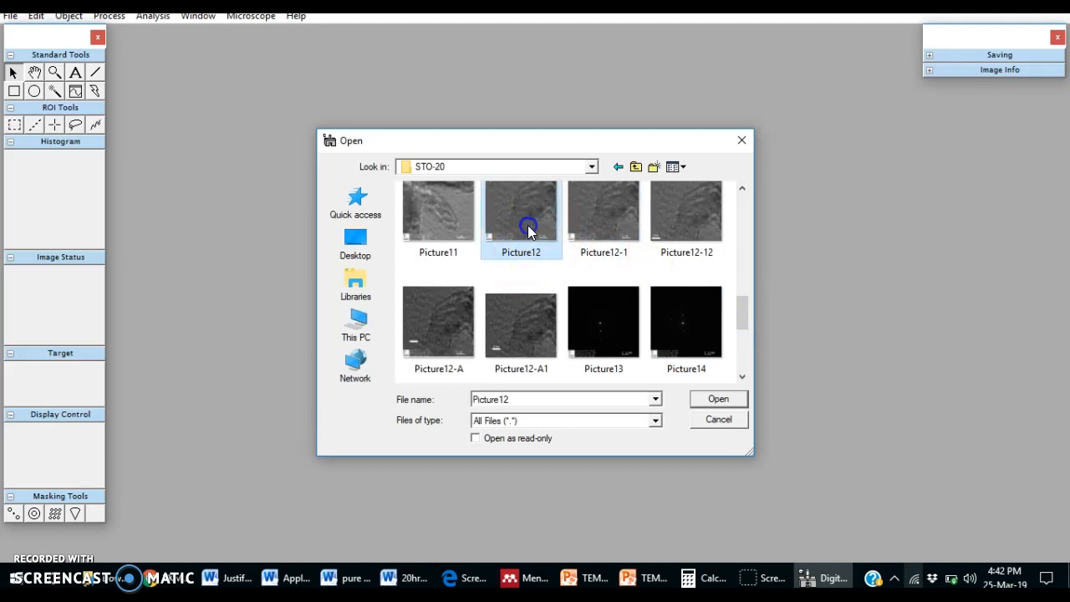
click(717, 399)
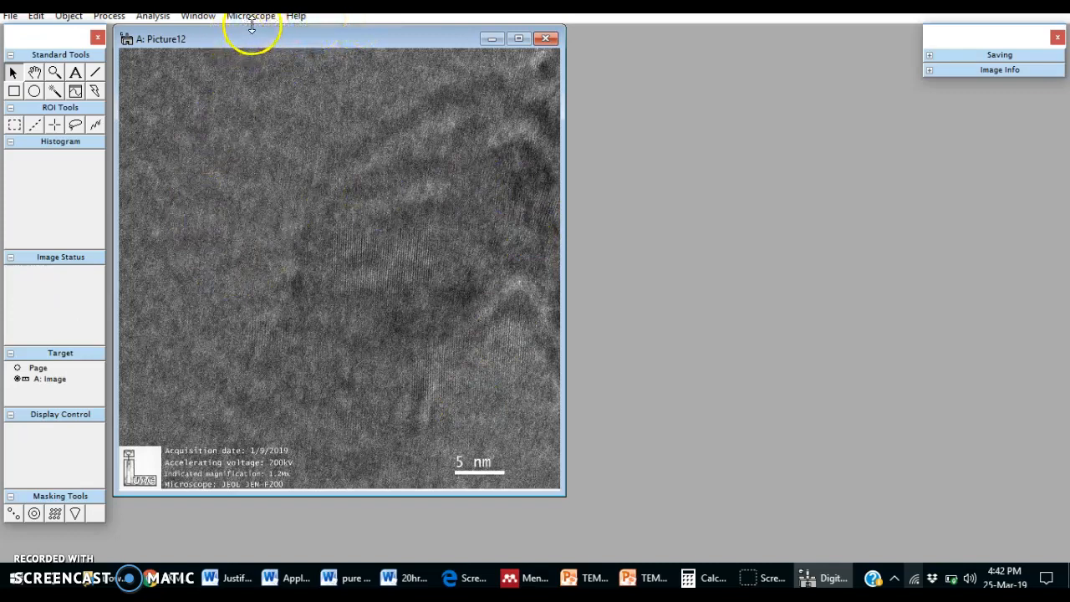
Step: Try Microscope > Calibrate Image on Picture12 and dismiss the non-real image warning
click(251, 15)
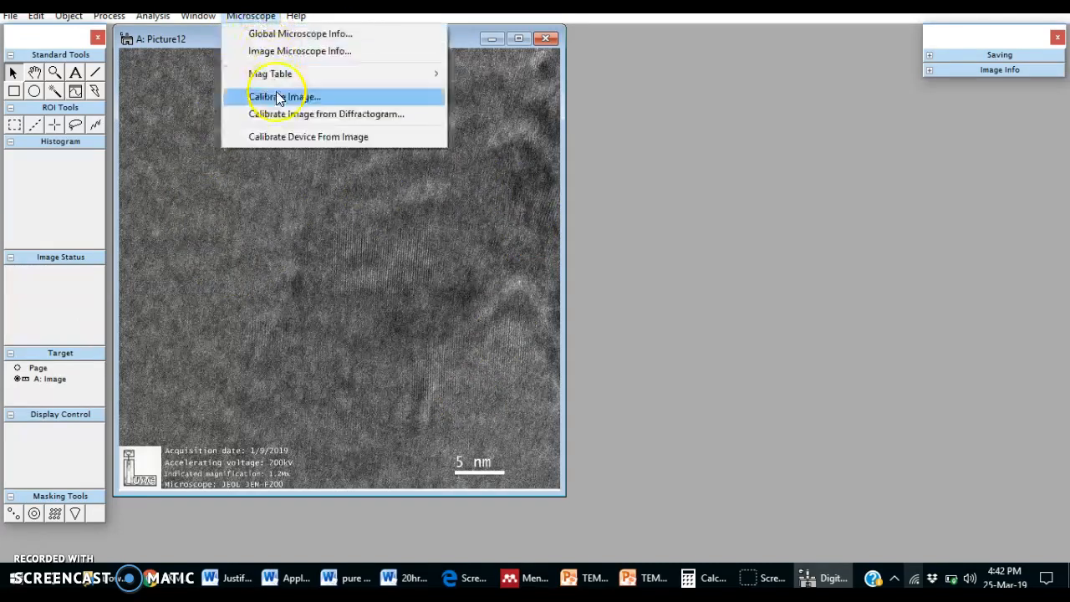
click(284, 96)
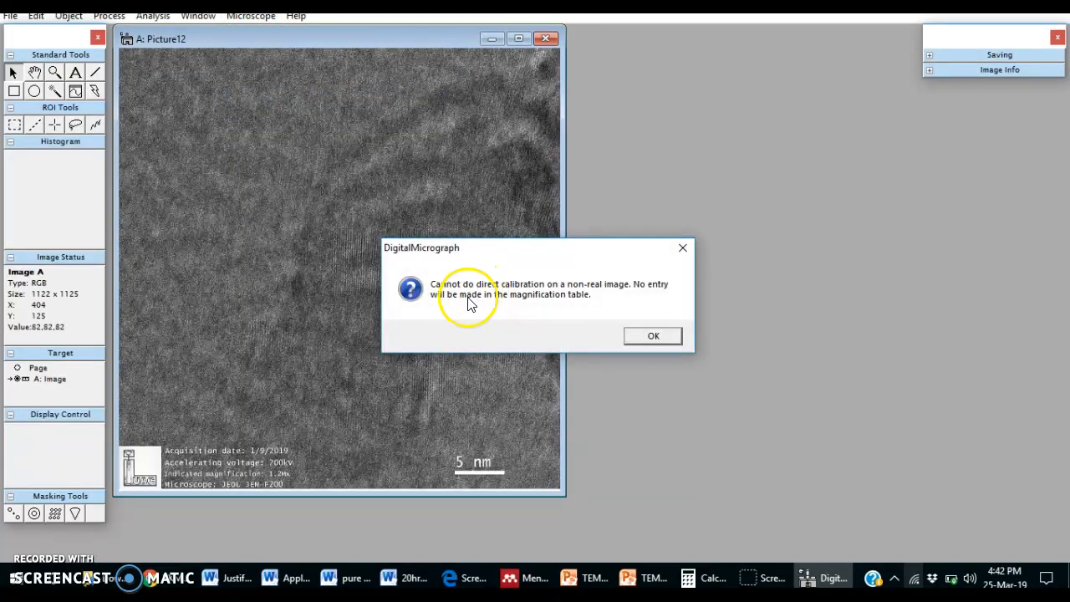
mouse_move(608, 303)
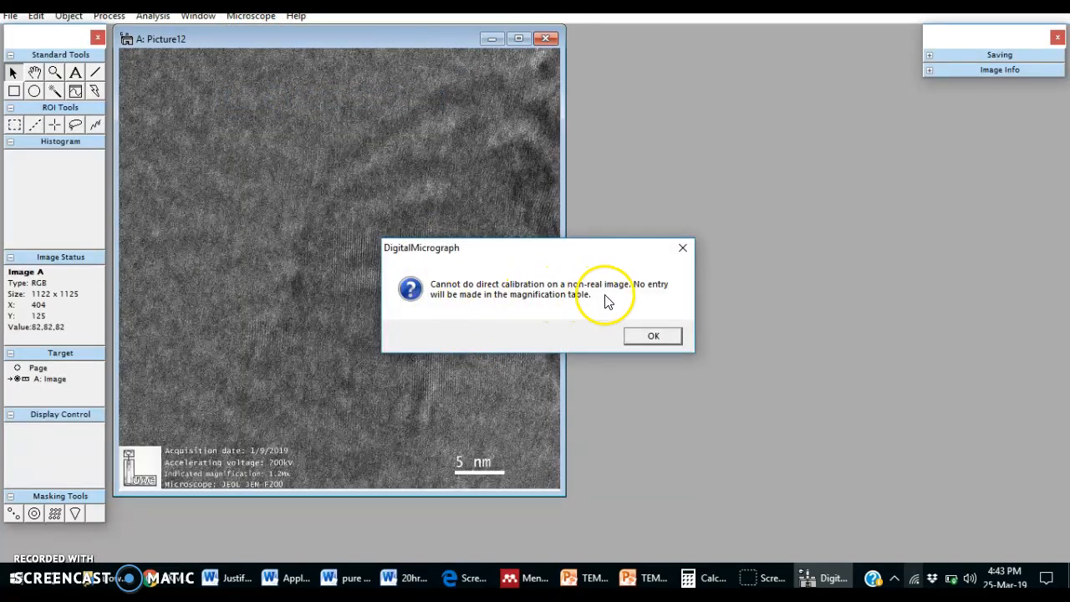
mouse_move(476, 309)
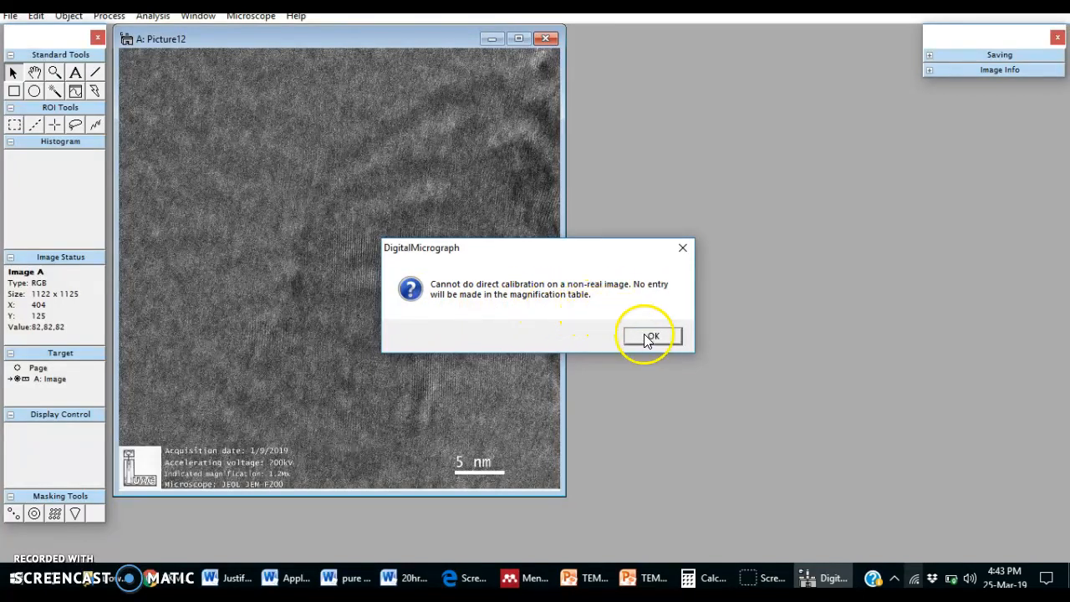
click(651, 335)
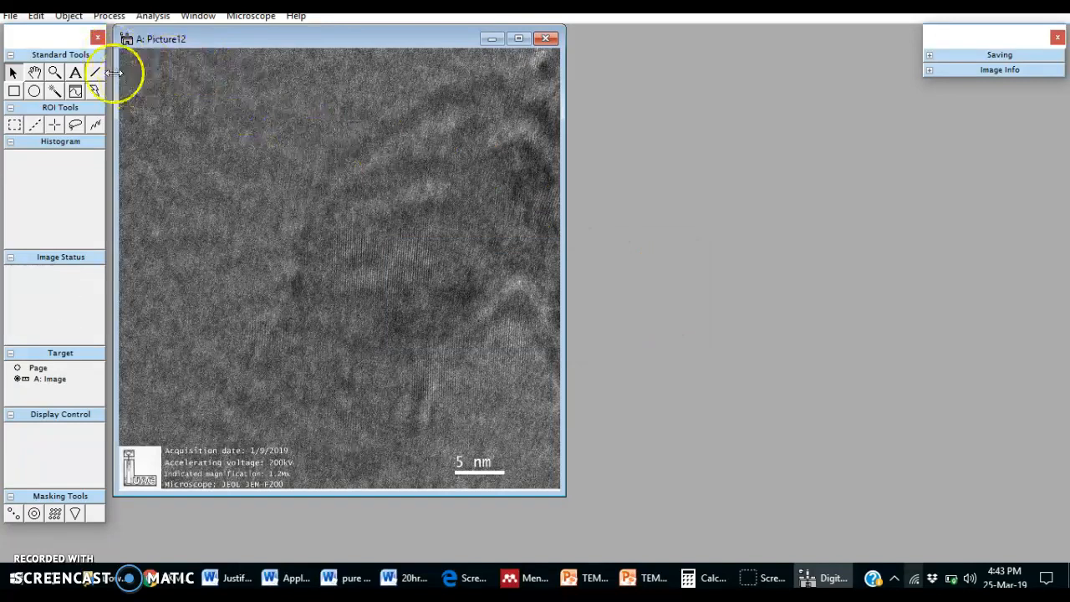
click(35, 15)
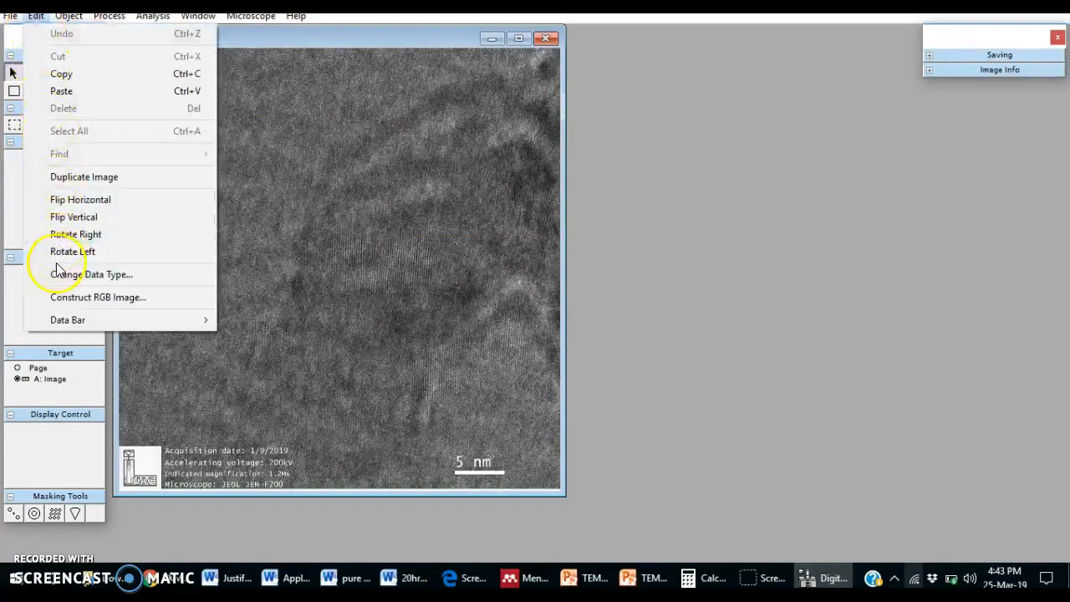
Step: Change Picture12's data type from RGB to Real using the Brightness component
click(90, 274)
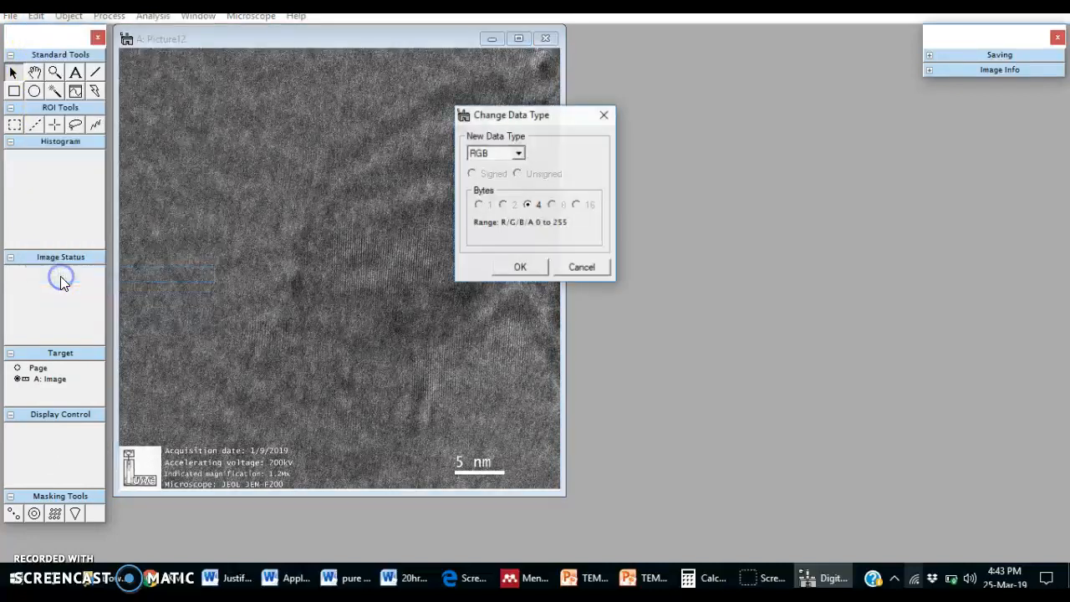
click(518, 153)
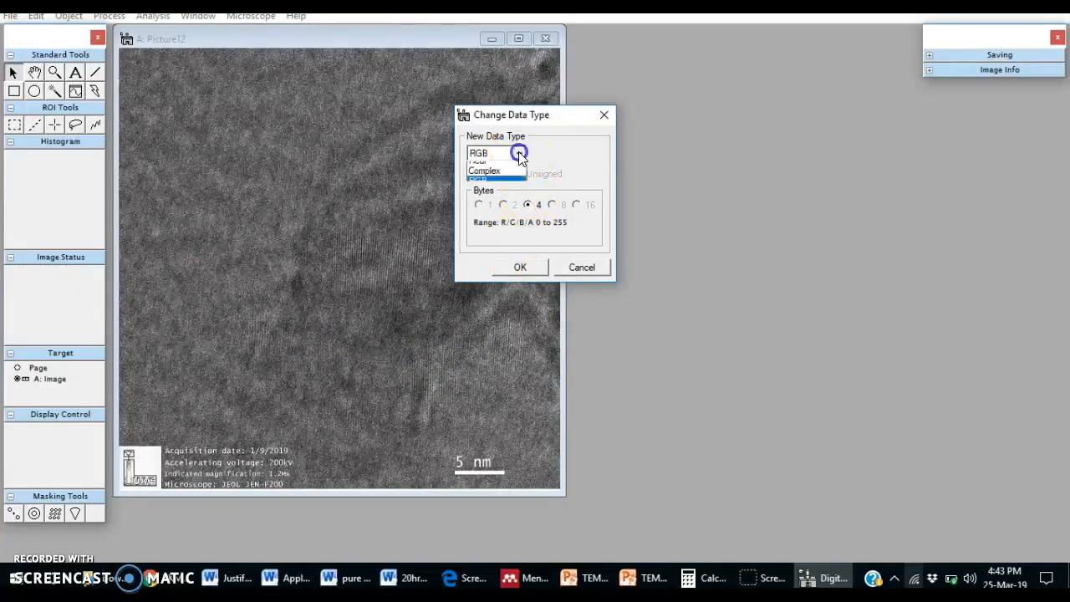
click(493, 161)
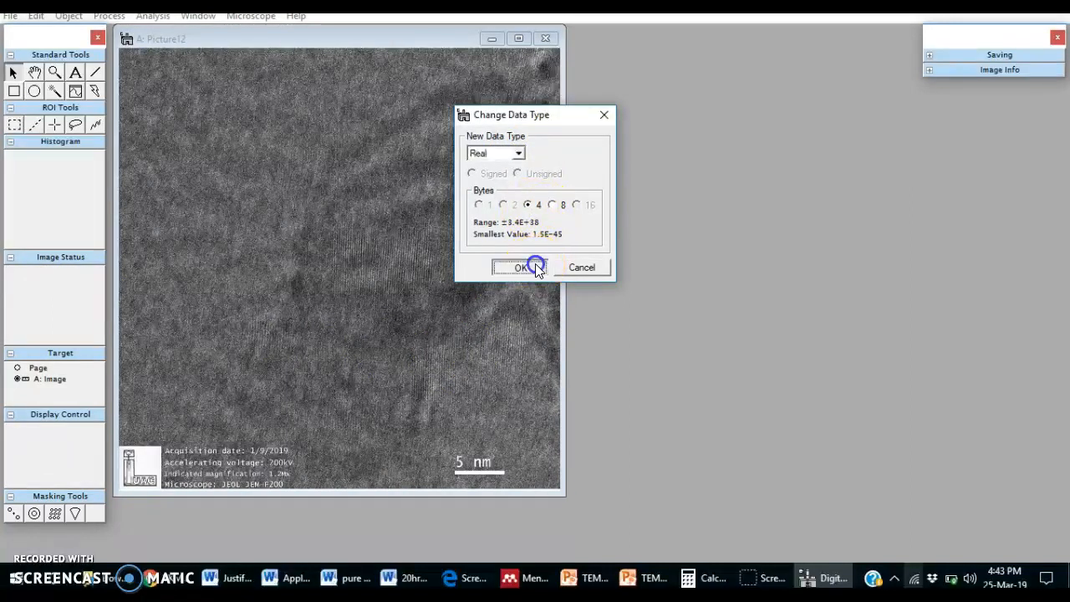
click(521, 267)
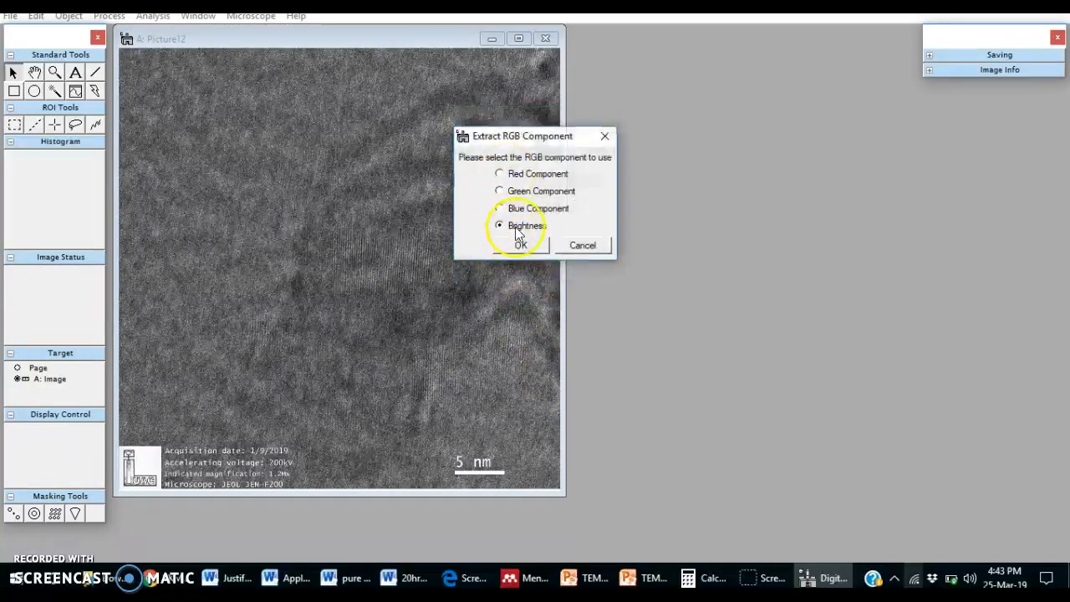
mouse_move(489, 232)
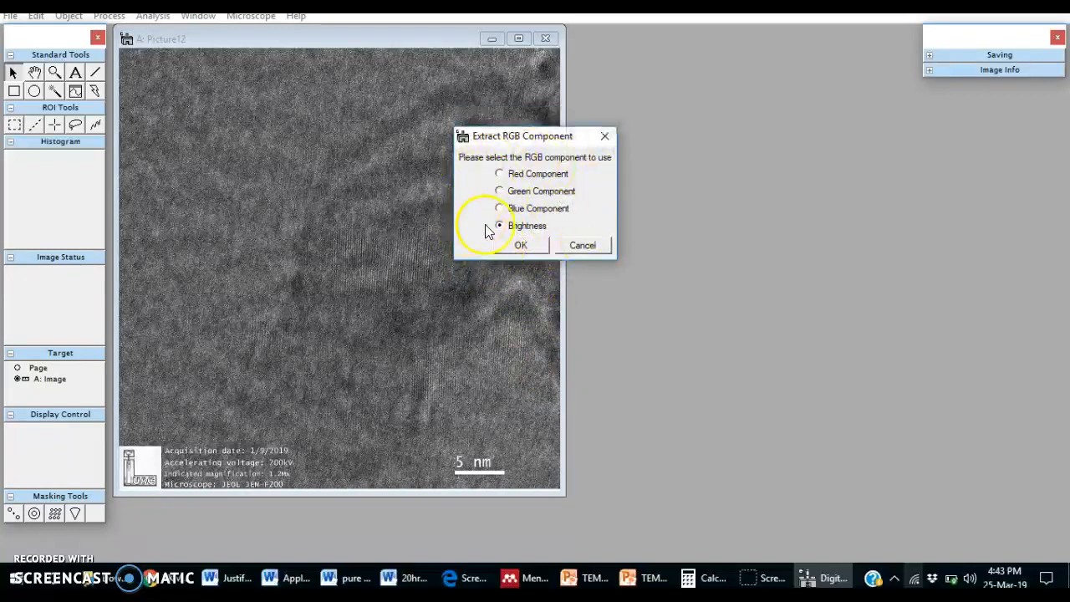
click(520, 245)
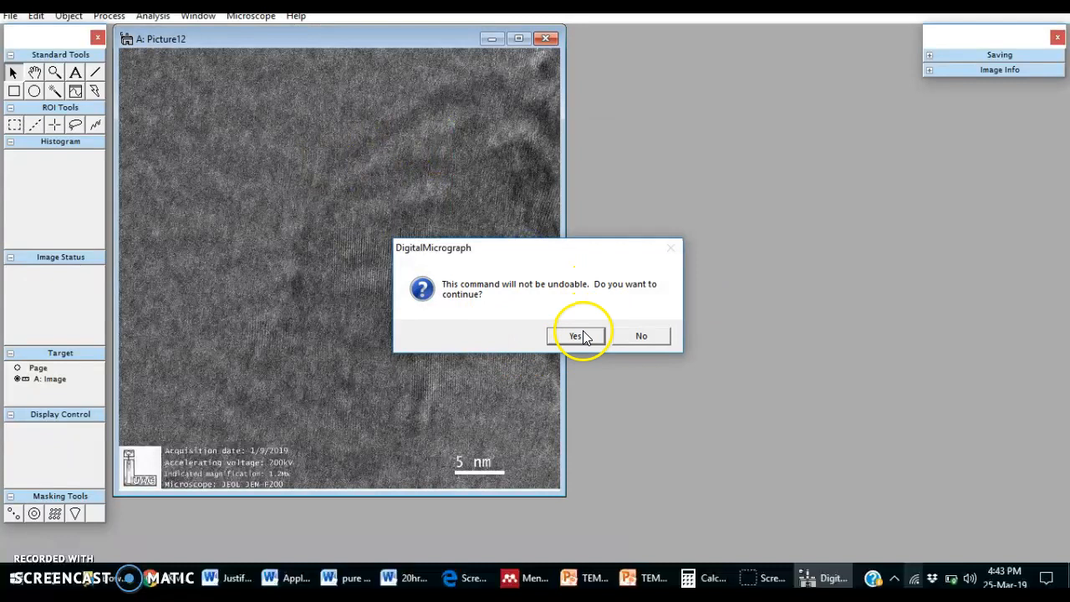
click(575, 335)
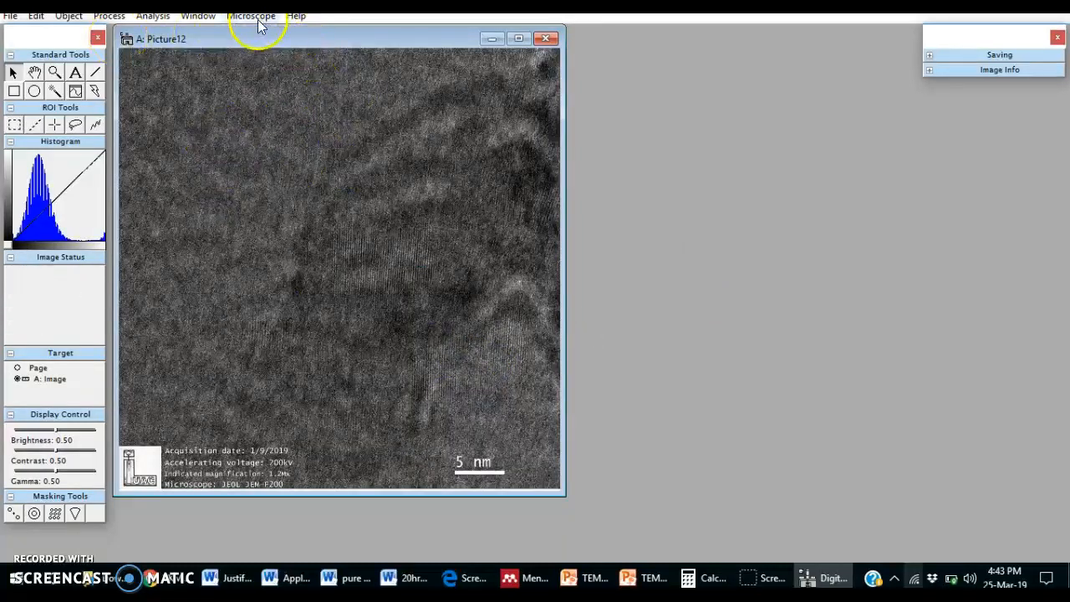
Step: Start Calibrate Image and fit the red line to the 5 nm scale bar's ends (125 pixels)
click(251, 15)
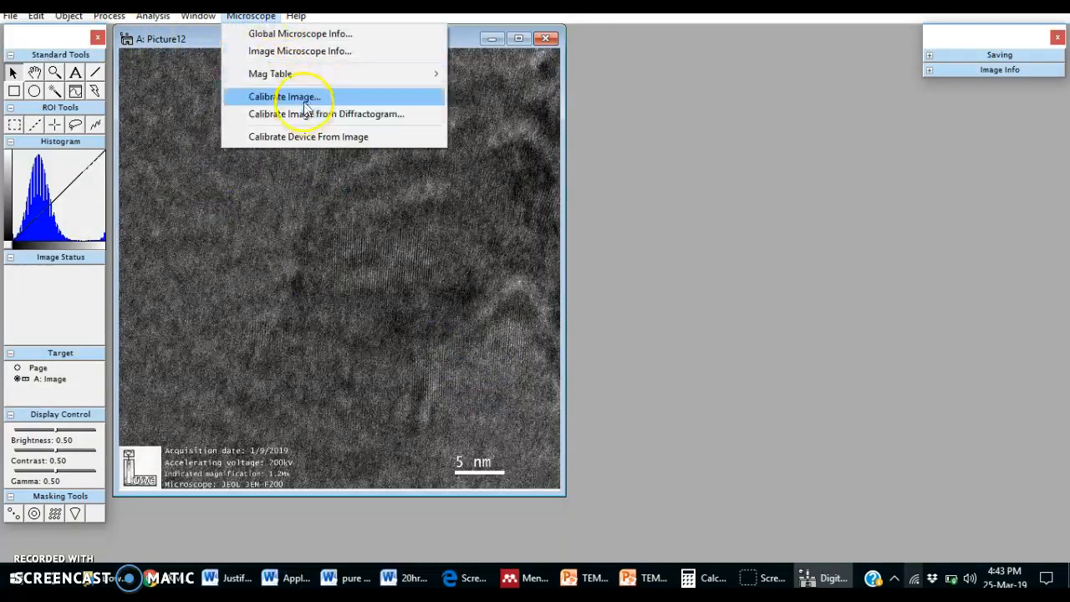
click(285, 96)
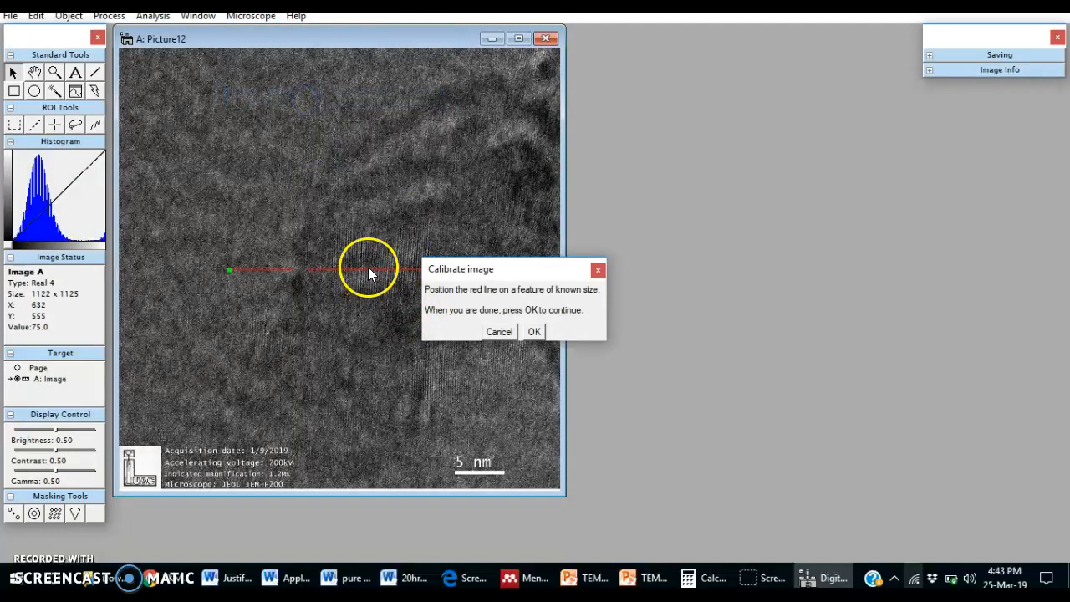
drag(368, 269, 370, 335)
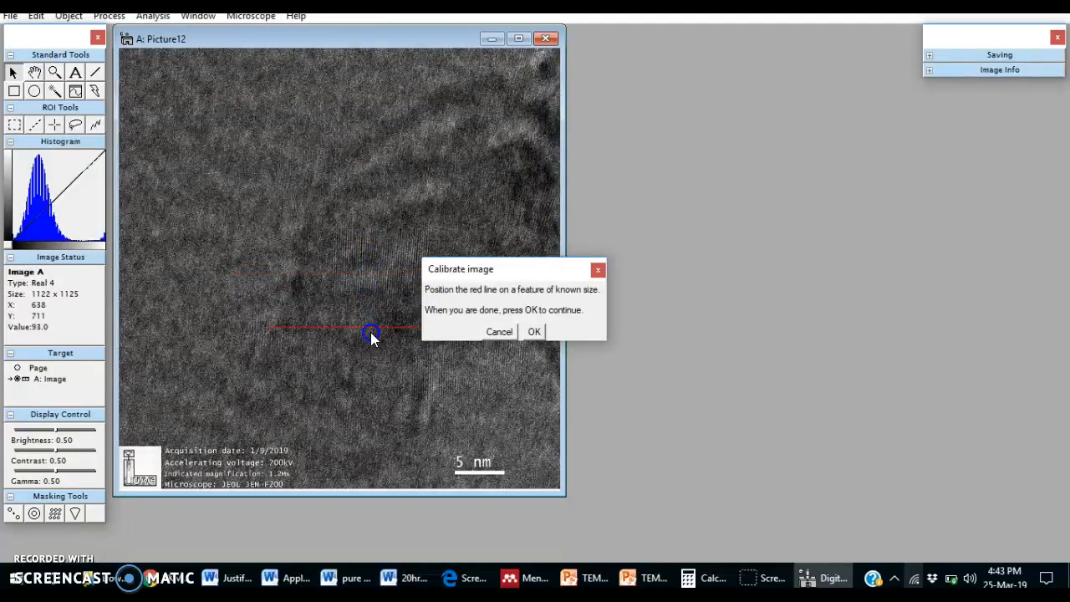
drag(372, 330, 418, 472)
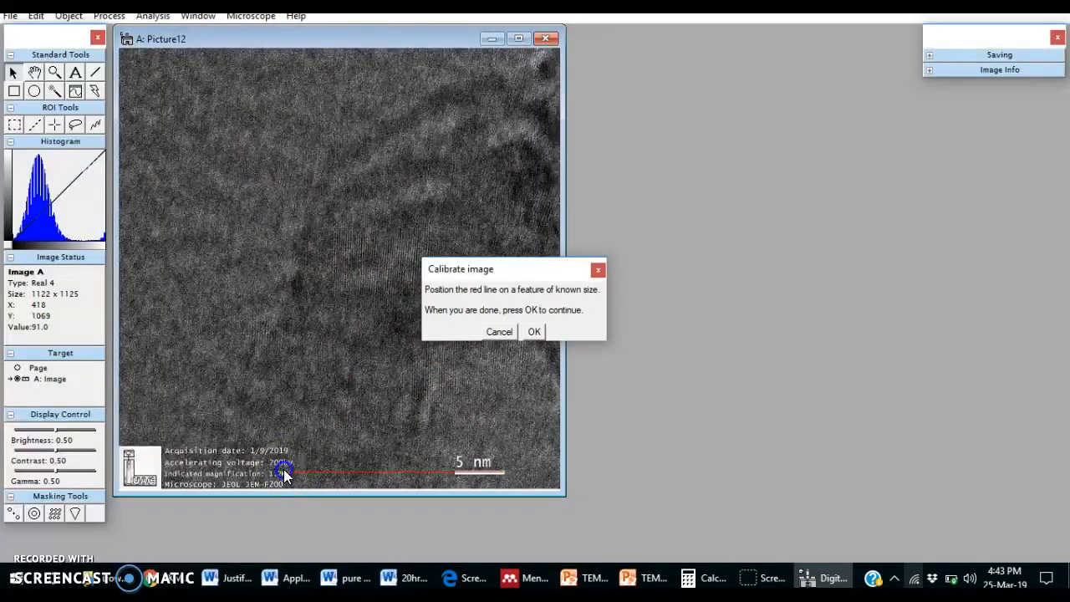
drag(284, 472, 451, 472)
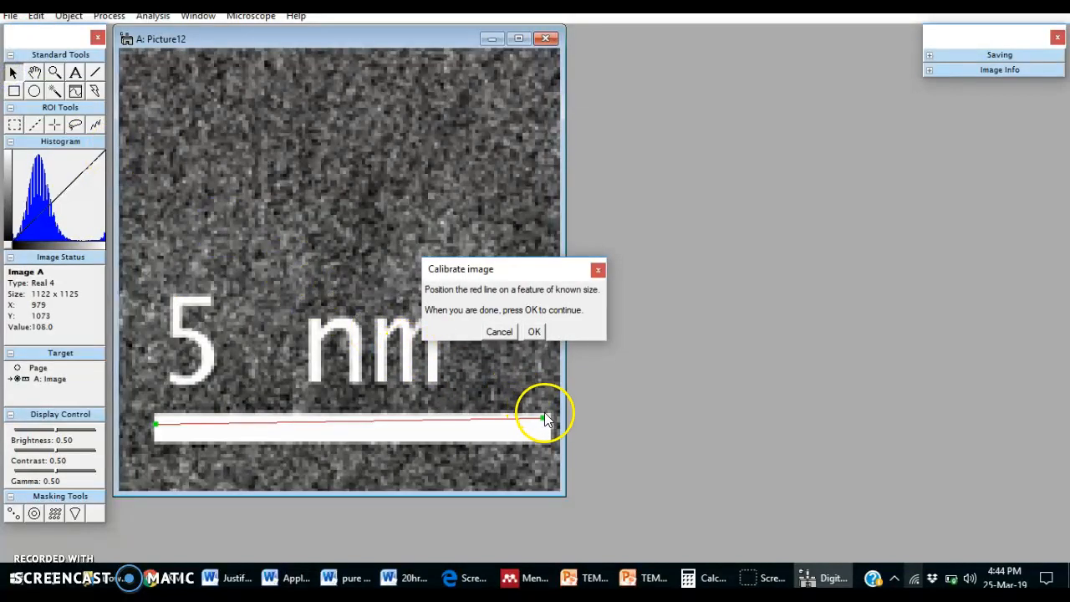
drag(544, 418, 548, 429)
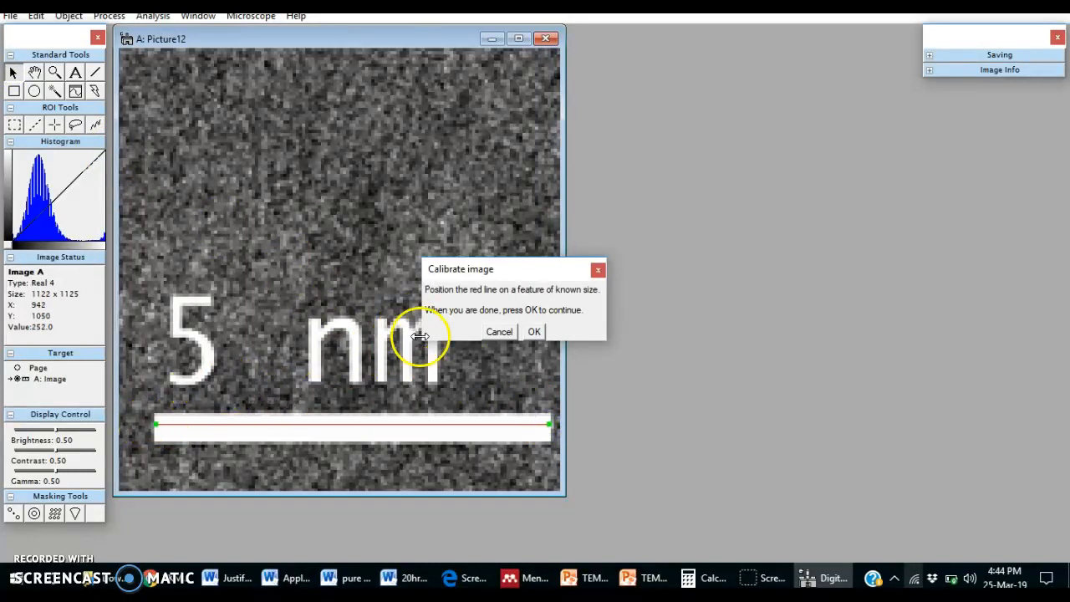
click(534, 330)
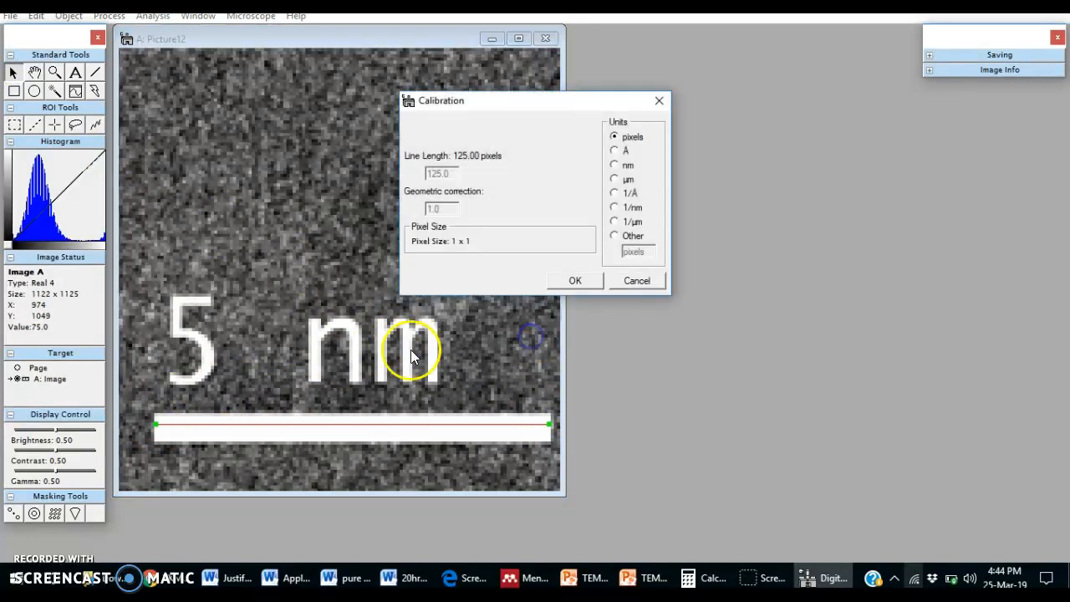
Step: Calibrate the 125-pixel line as 5 nm, declining parent device calibration
click(615, 164)
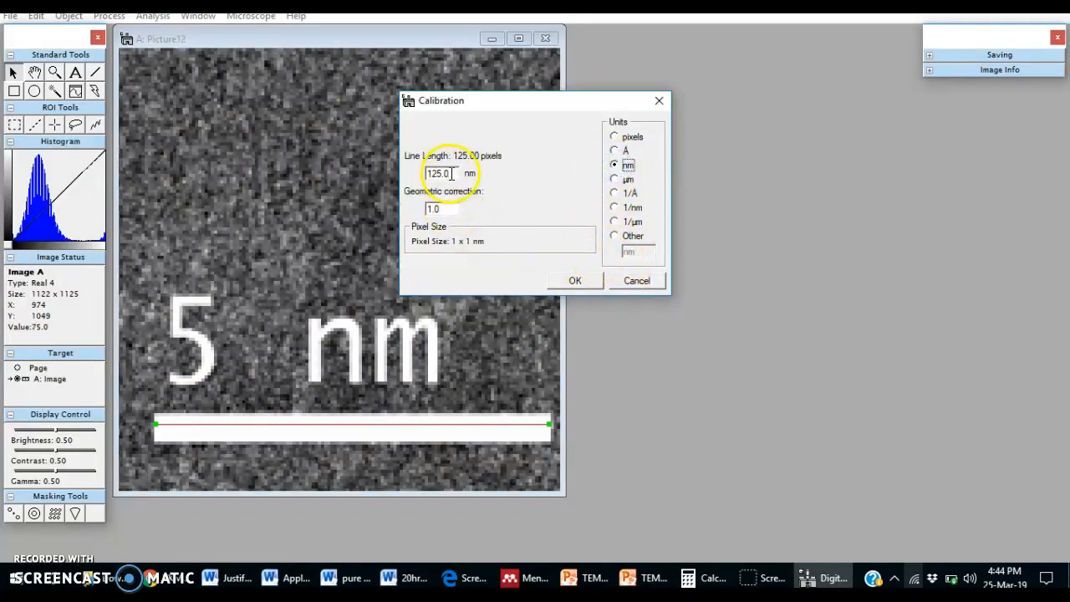
text(5)
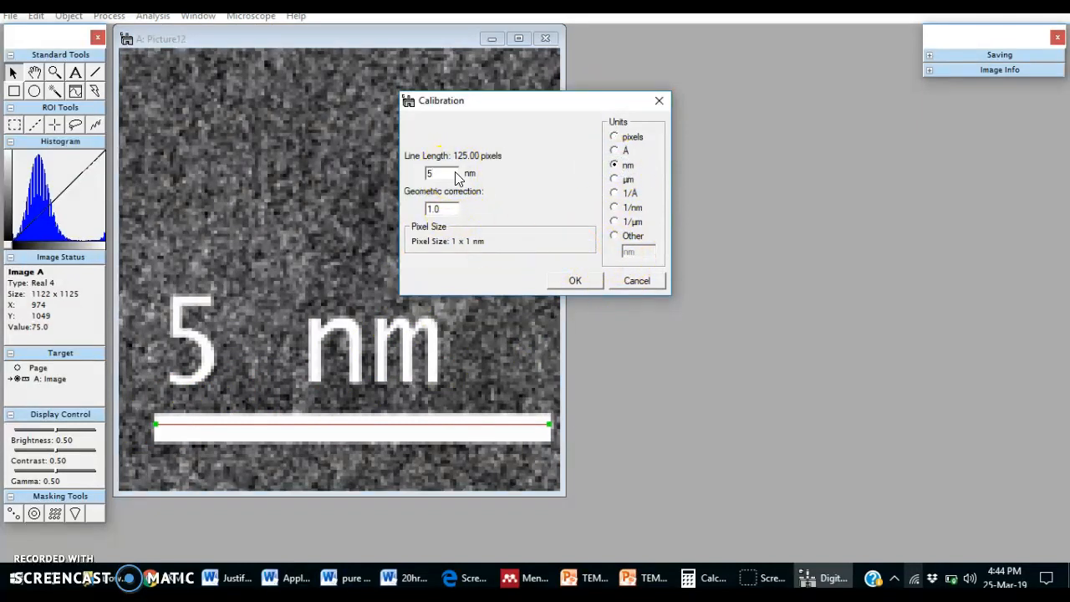
click(574, 280)
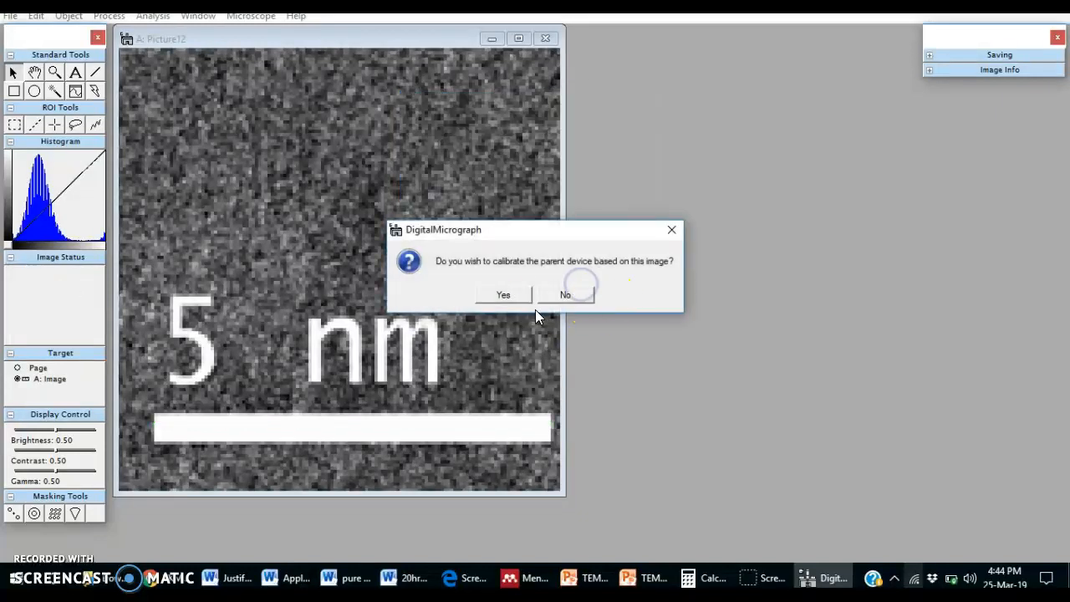
click(565, 294)
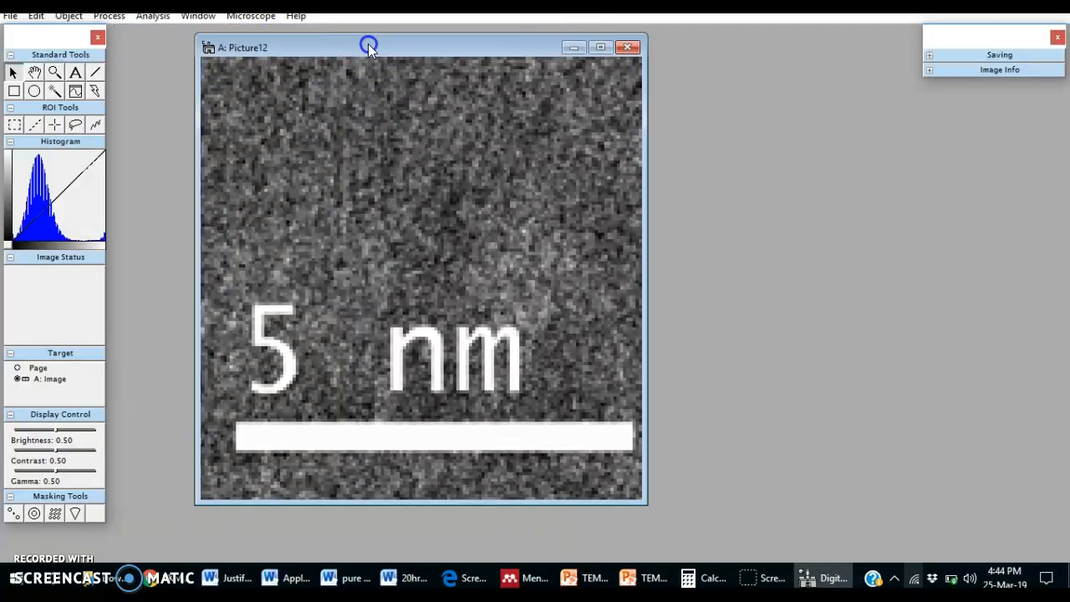
drag(368, 46, 315, 50)
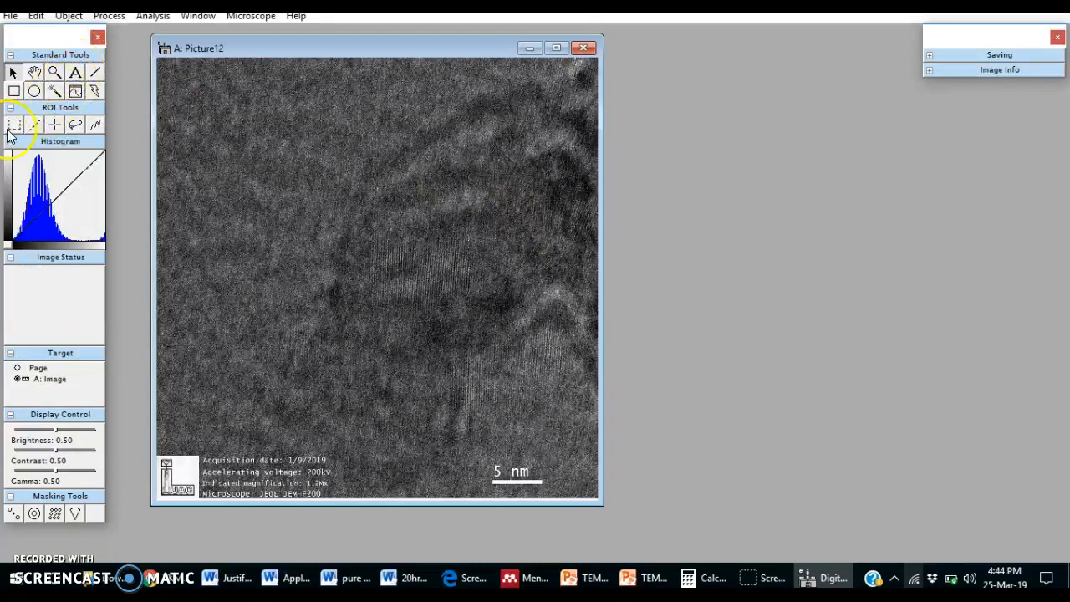
mouse_move(24, 149)
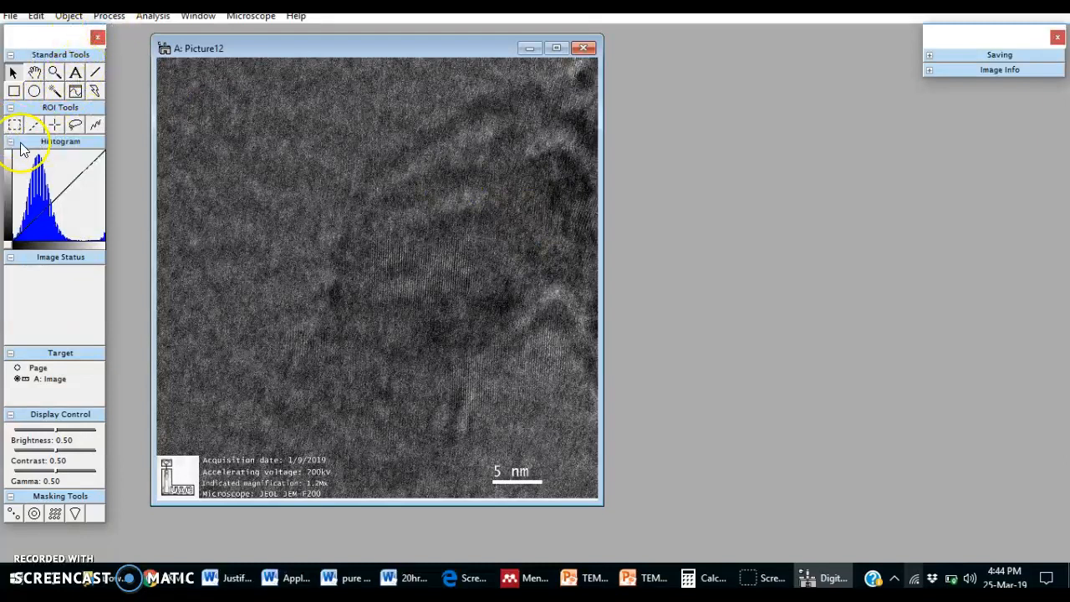
mouse_move(49, 115)
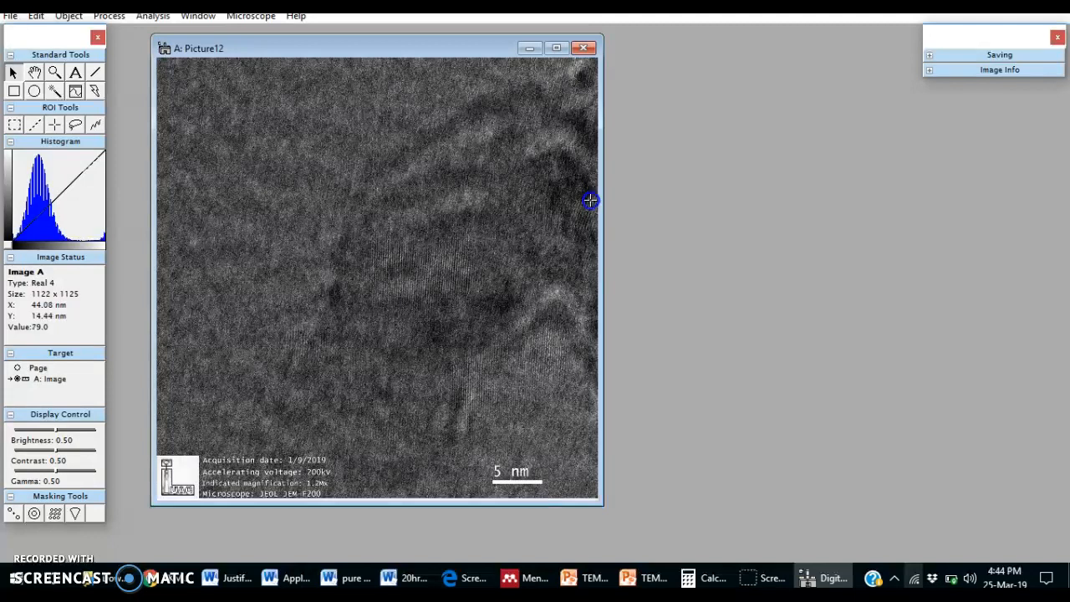
Step: Draw a small rectangular ROI near the right edge of the lattice image
drag(589, 200, 562, 232)
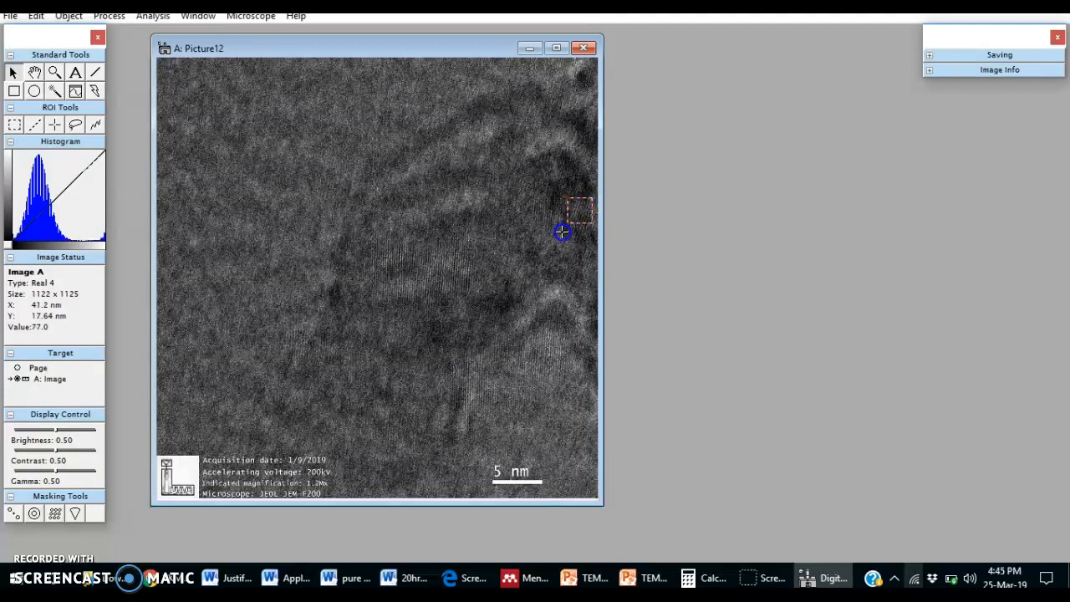
mouse_move(540, 232)
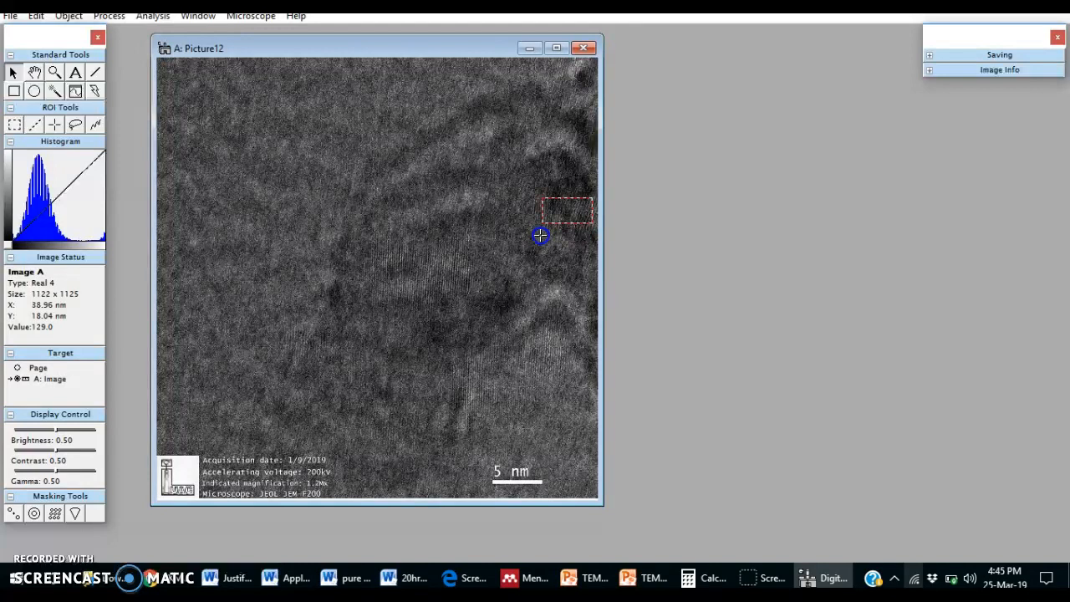
mouse_move(516, 238)
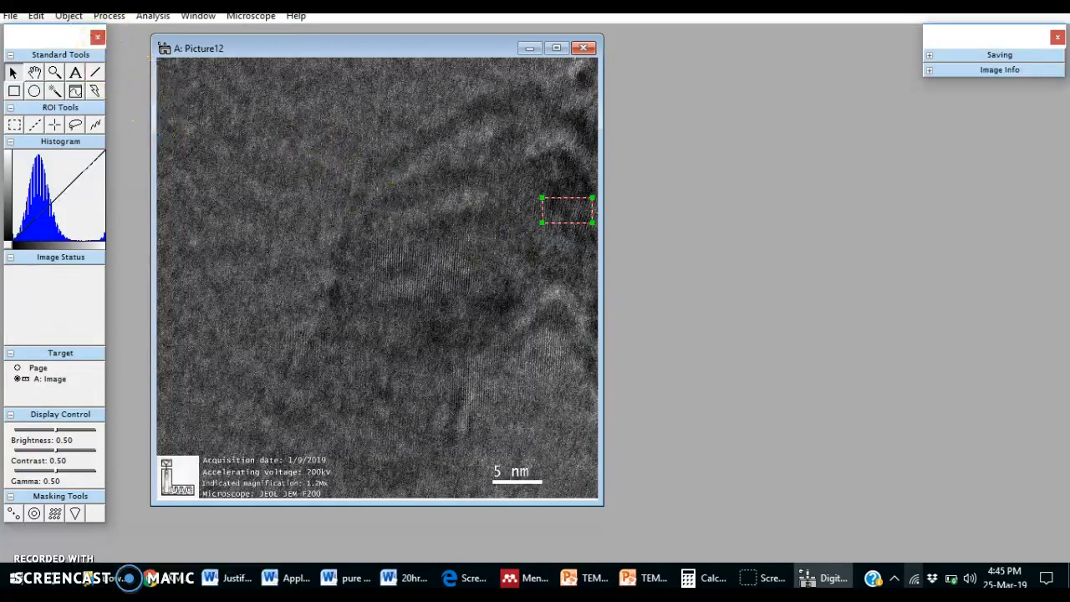
click(108, 15)
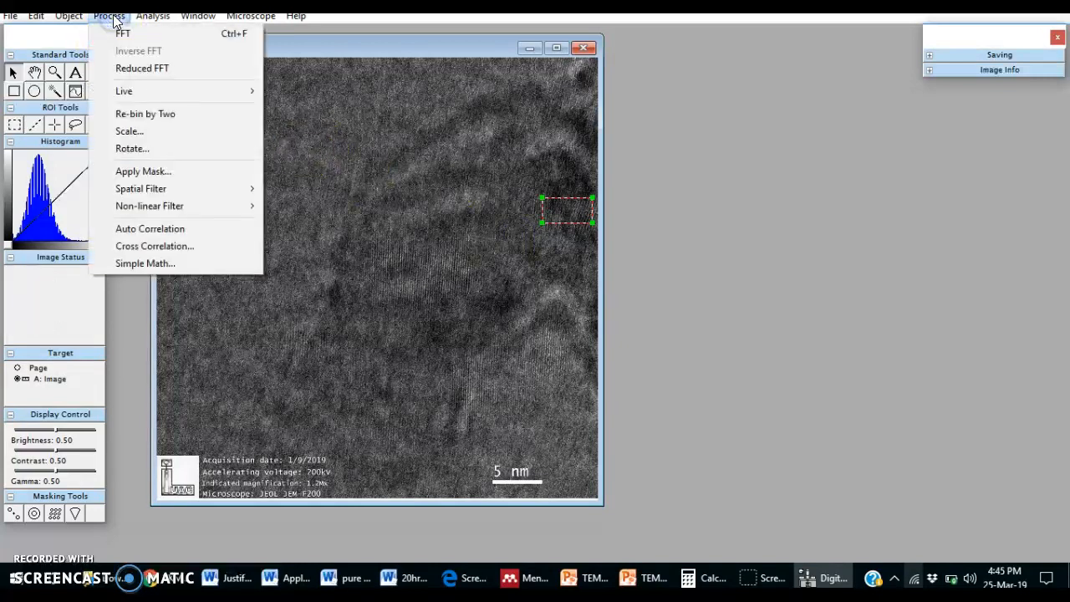
Step: Compute the FFT of the rectangular region and mask its two bright diffraction spots
click(122, 33)
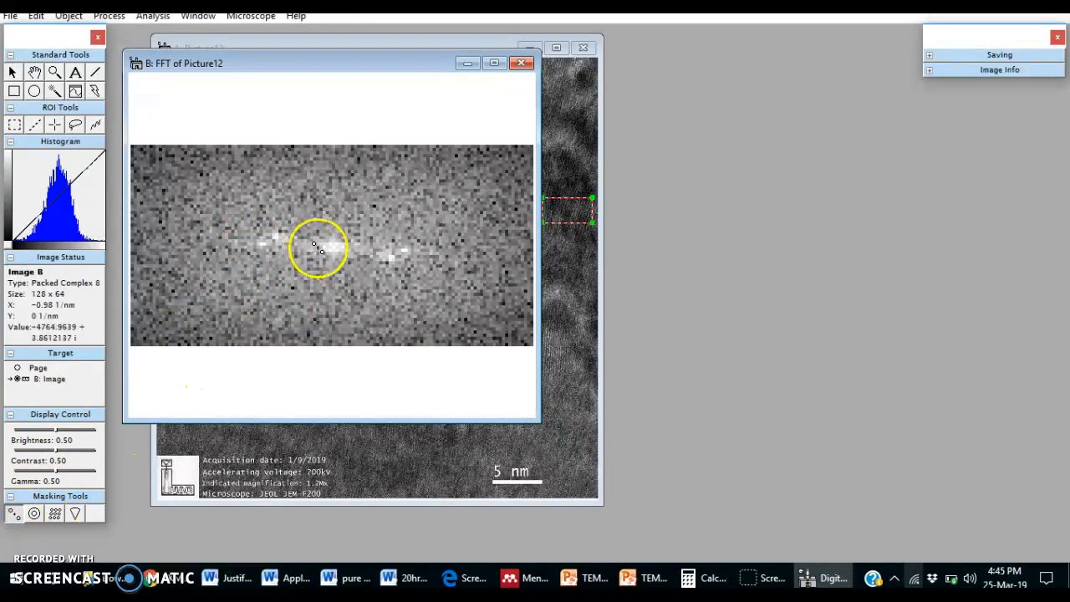
drag(316, 248, 279, 241)
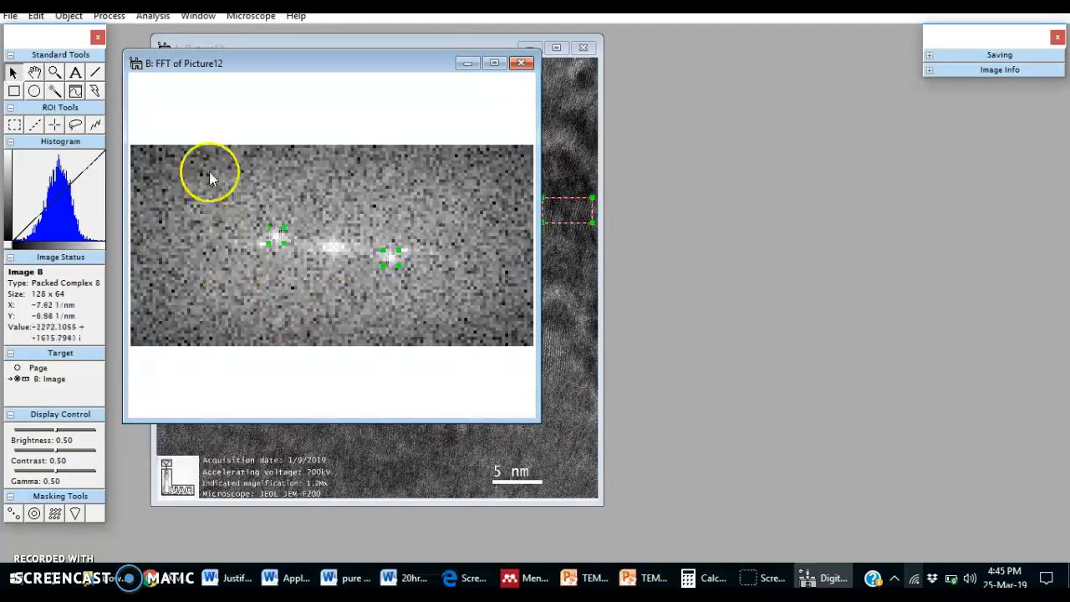
click(108, 15)
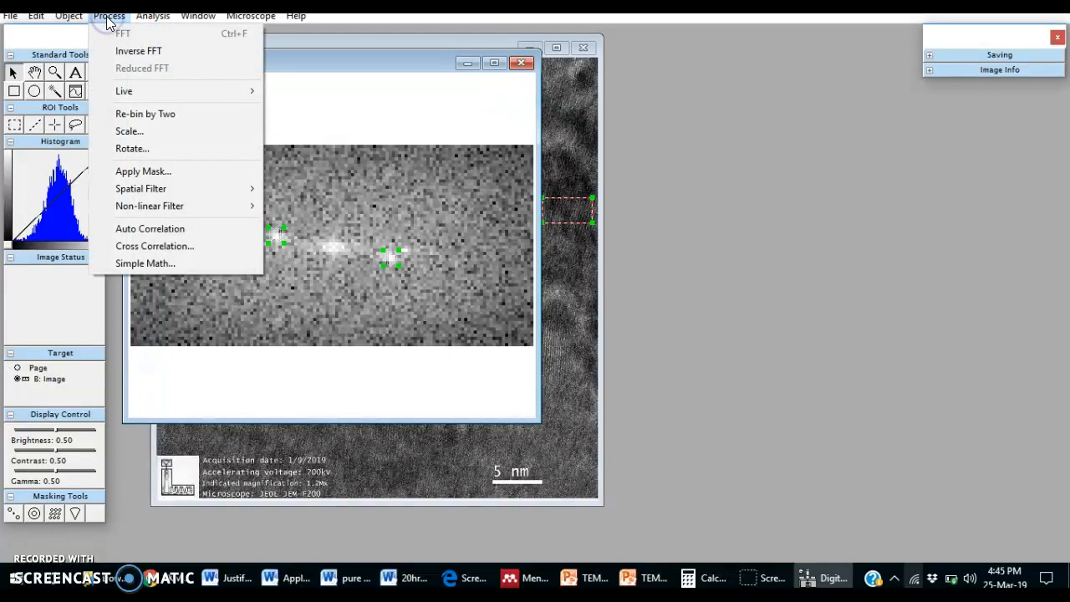
mouse_move(143, 170)
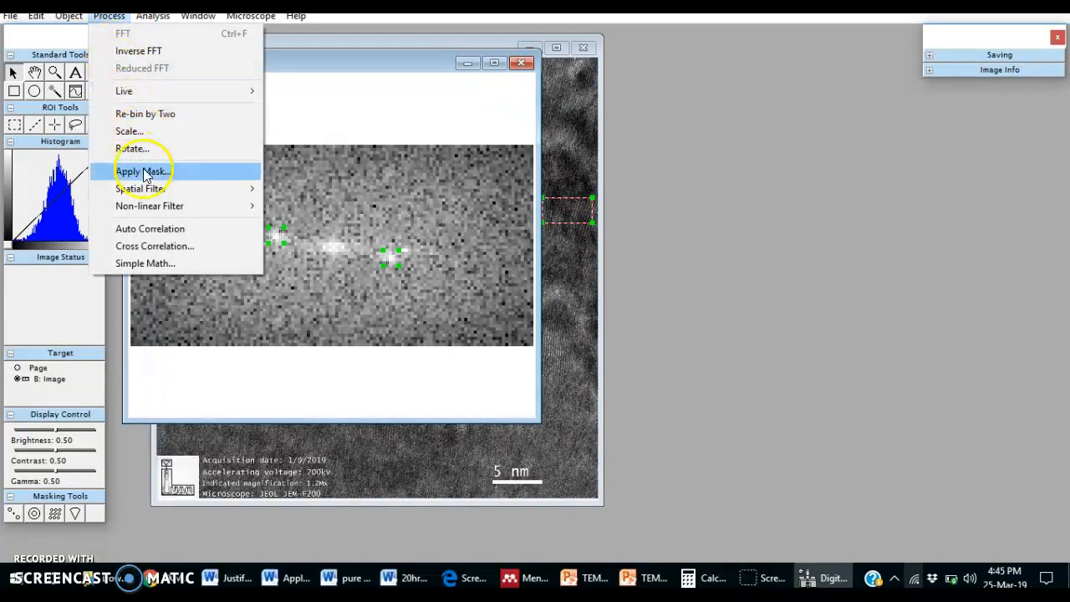
Step: Apply the mask to the FFT, keeping only the masked spot area
click(142, 172)
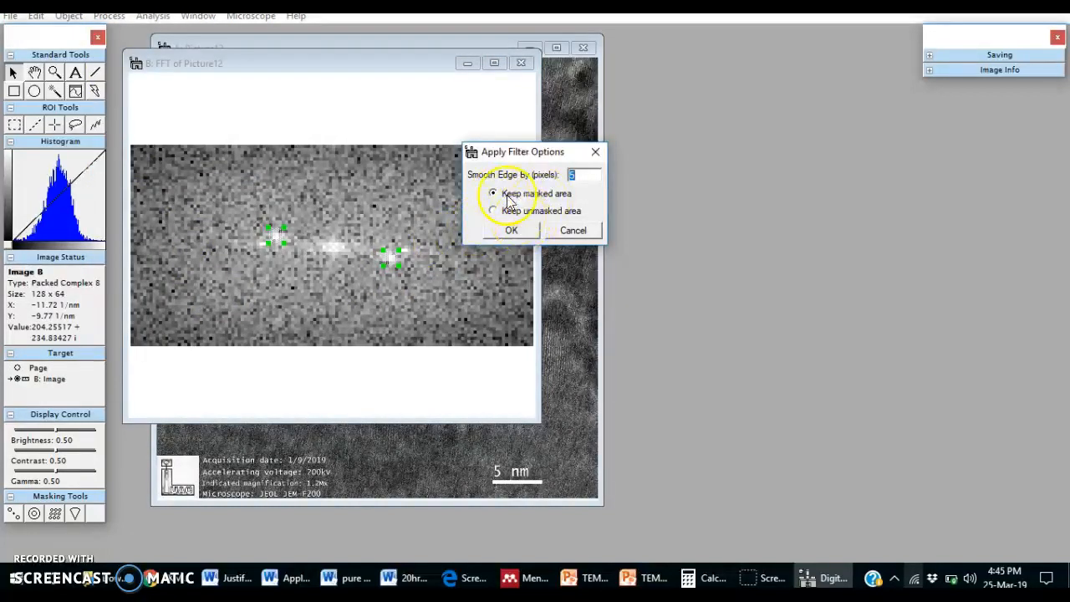
click(511, 230)
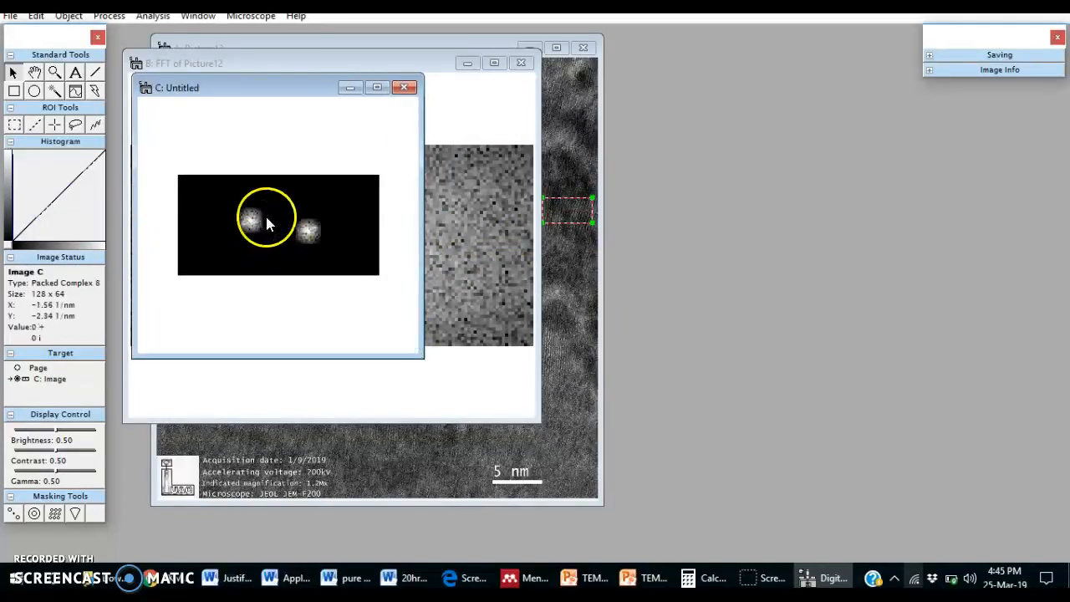
click(109, 15)
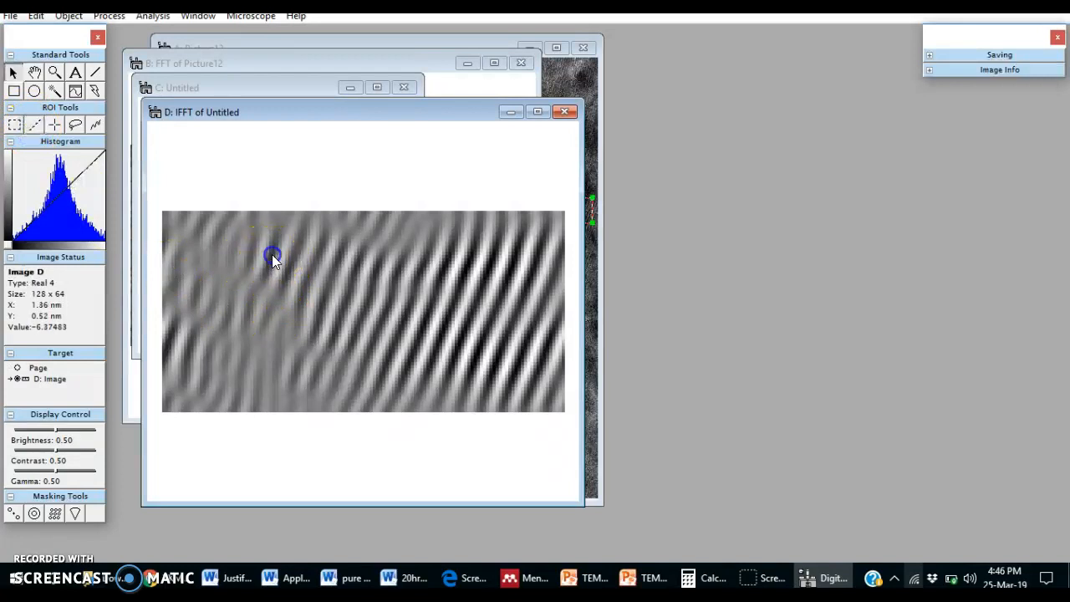
Step: Drag a line across the lattice fringes in the inverse FFT image
drag(274, 256, 514, 328)
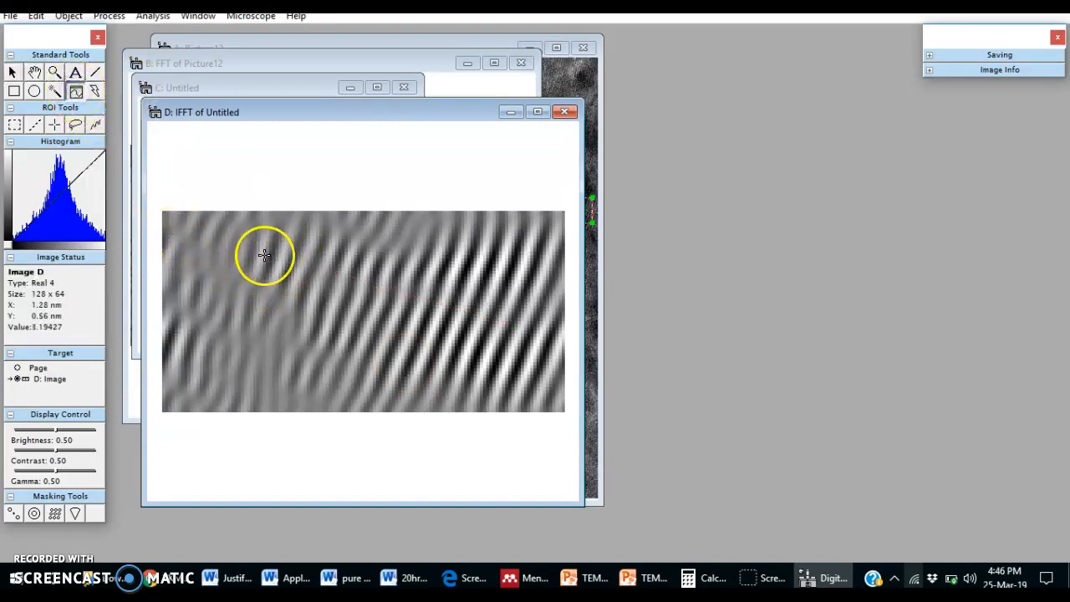
Step: Draw a long profile line across the IFFT fringes and widen its integration to 10 pixels
drag(264, 254, 471, 315)
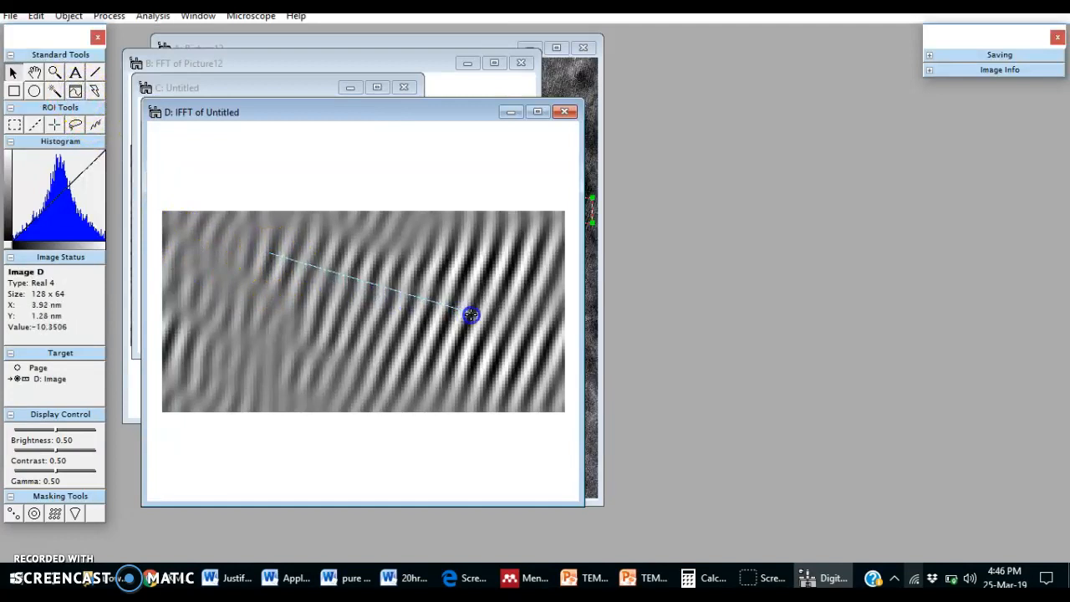
drag(471, 315, 552, 341)
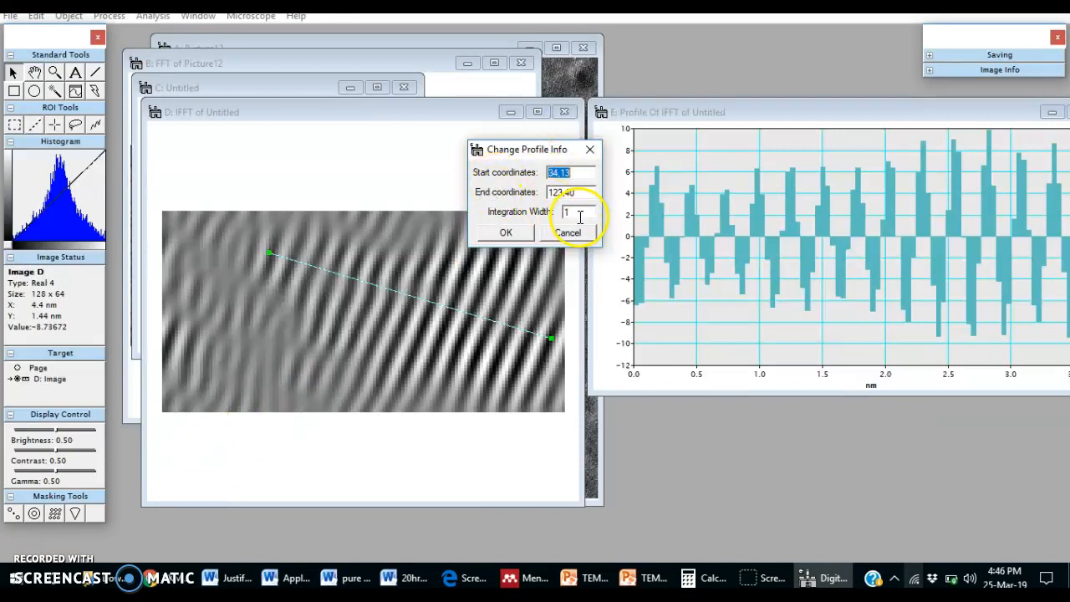
text(10)
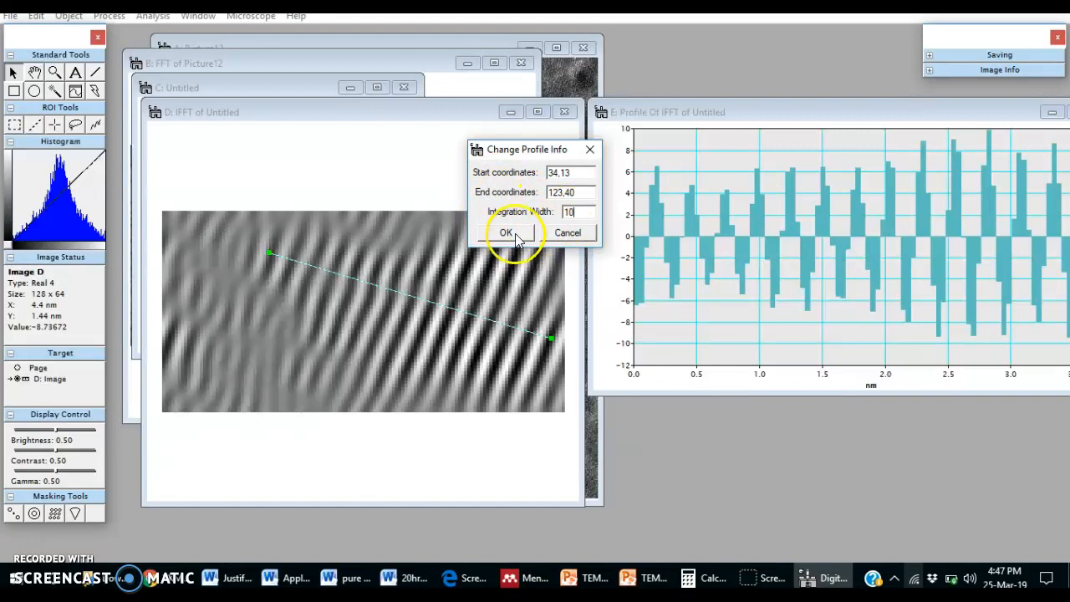
click(506, 232)
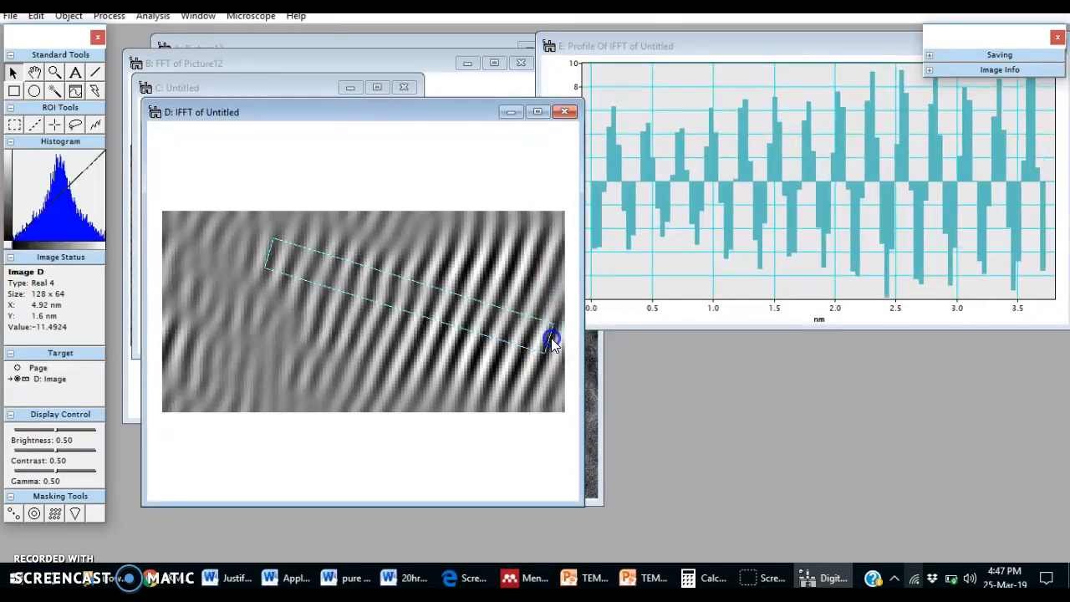
Step: Reposition and trim the profile line's endpoints so the intensity plot spans about 3.2 nm
drag(551, 340, 552, 351)
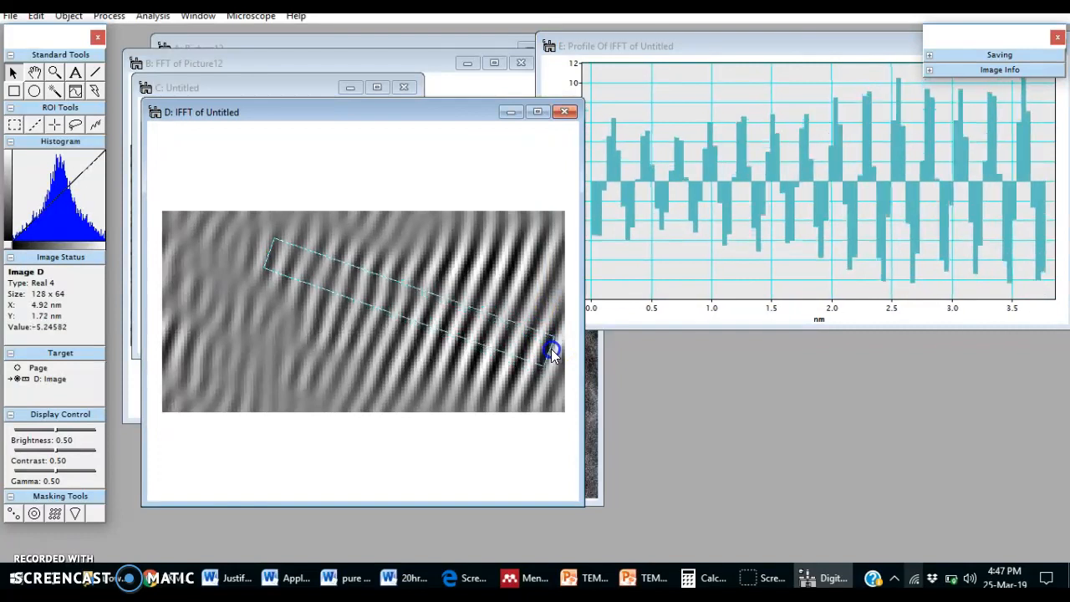
drag(552, 350, 555, 328)
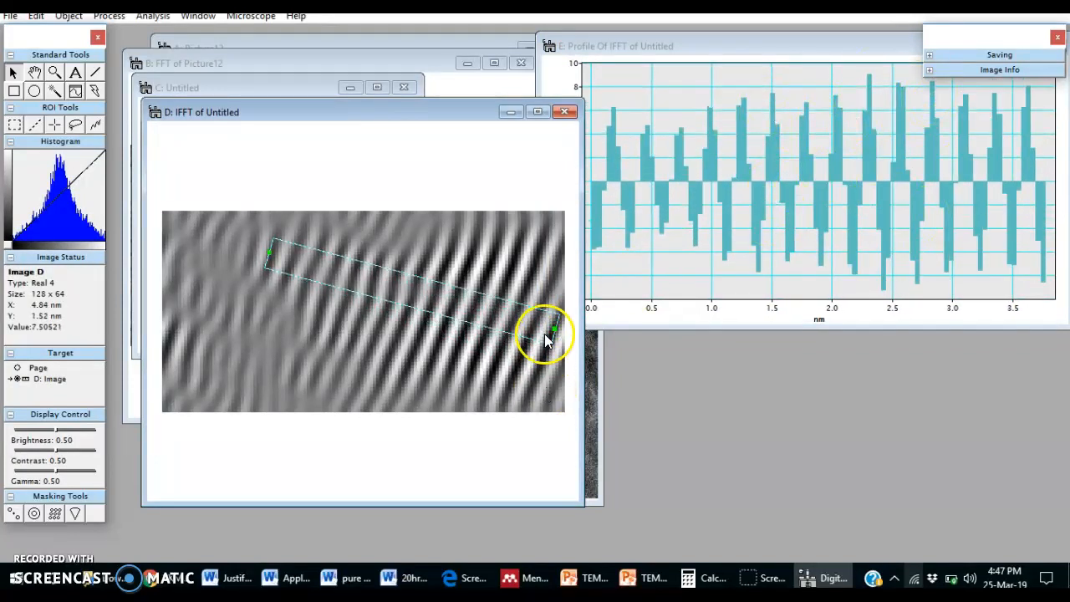
drag(551, 329, 272, 255)
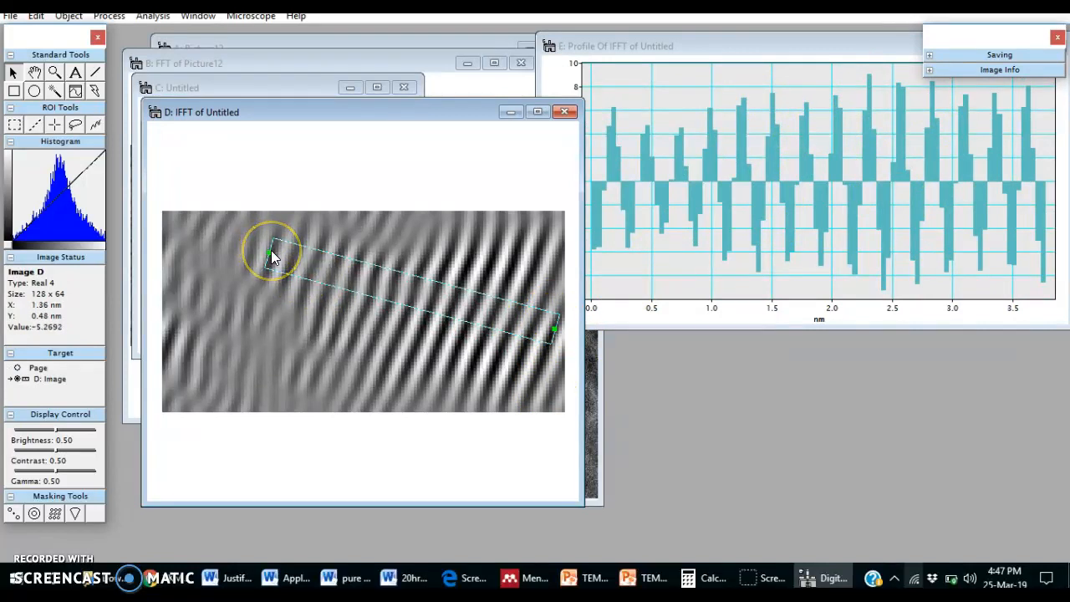
drag(272, 251, 291, 251)
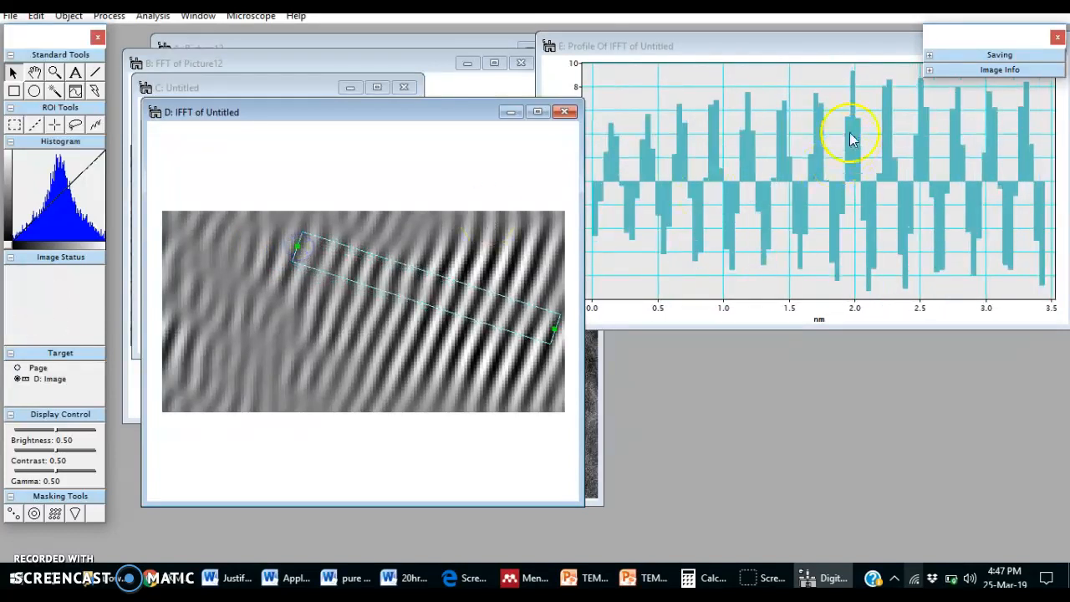
mouse_move(484, 388)
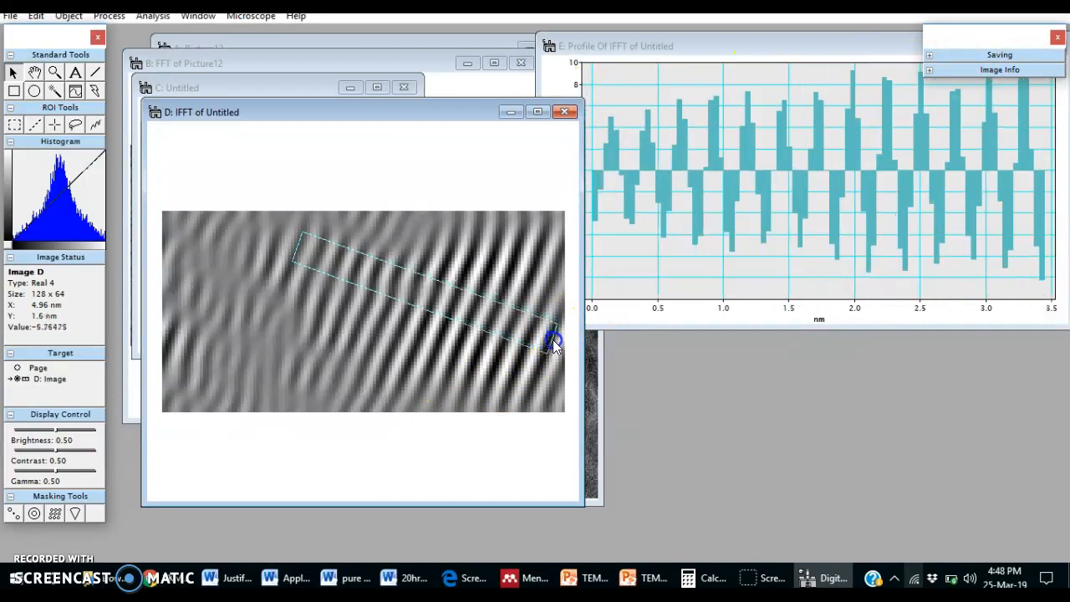
drag(556, 342, 544, 347)
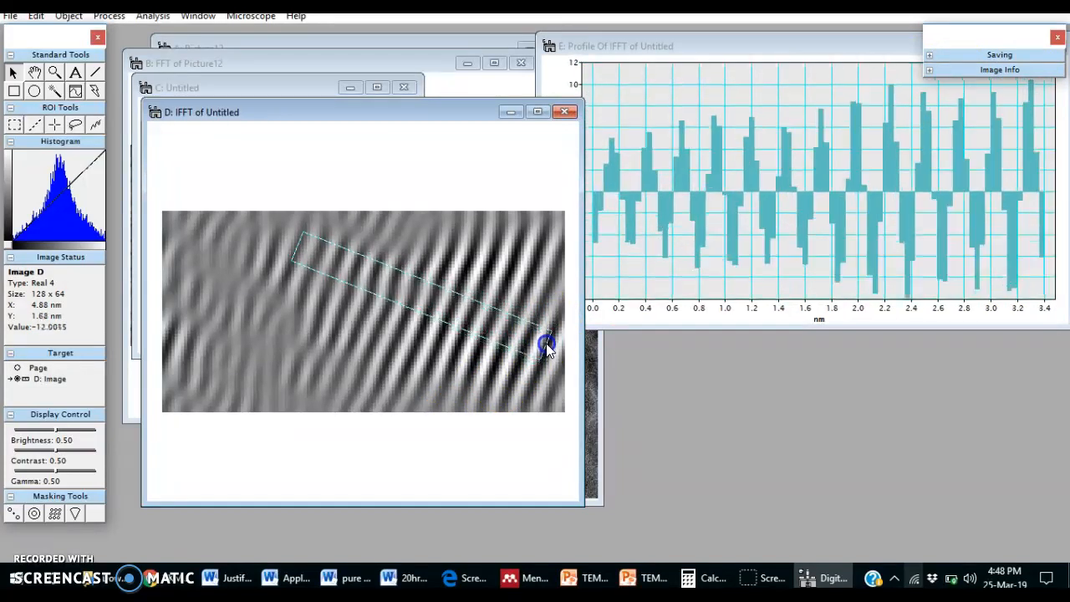
drag(546, 345, 553, 336)
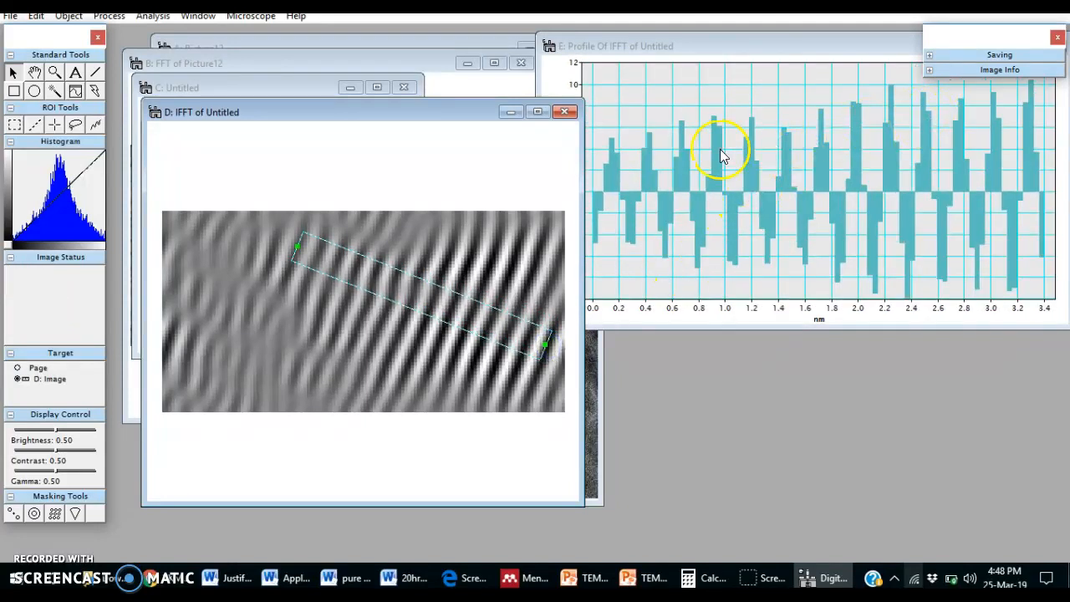
mouse_move(725, 201)
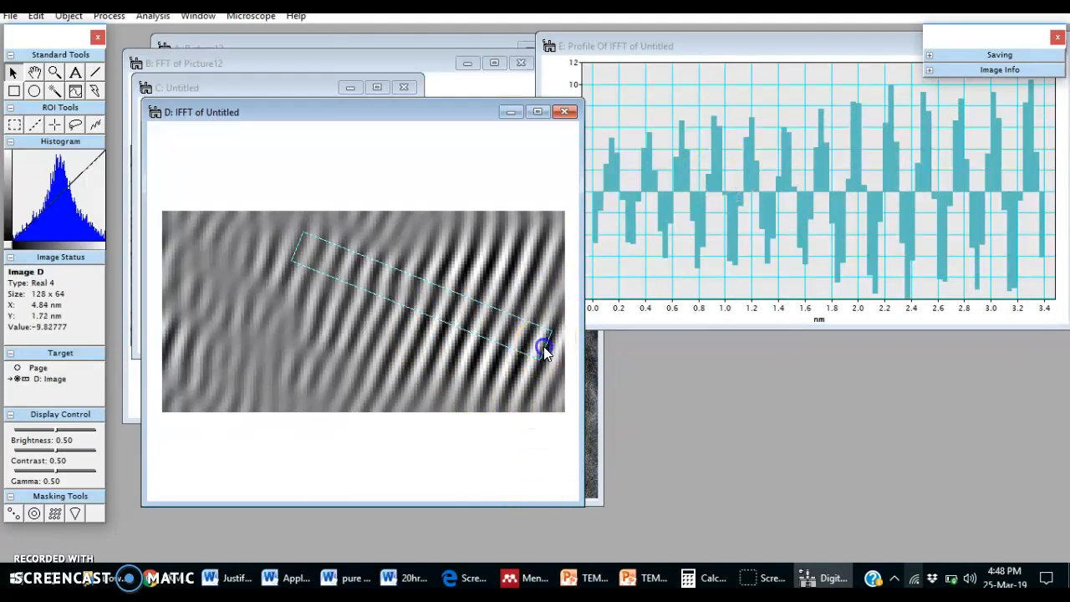
drag(543, 347, 548, 351)
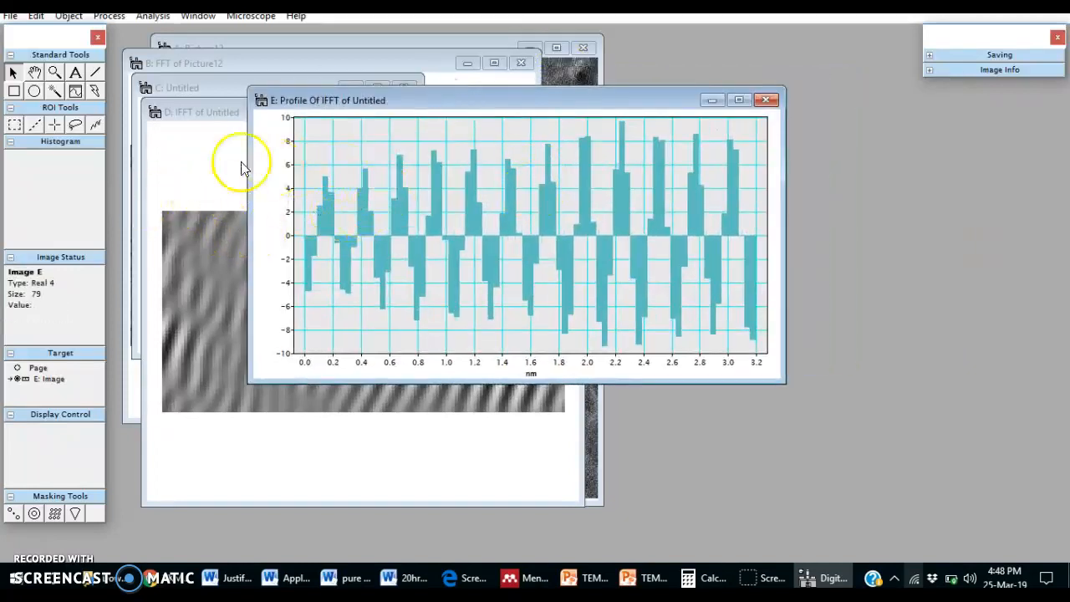
mouse_move(370, 173)
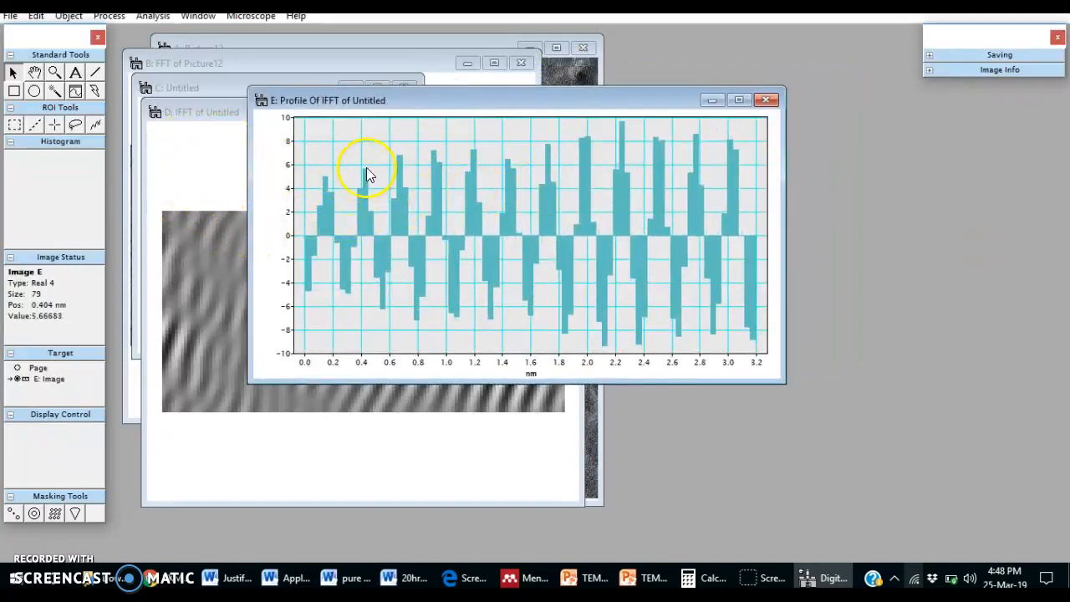
mouse_move(428, 176)
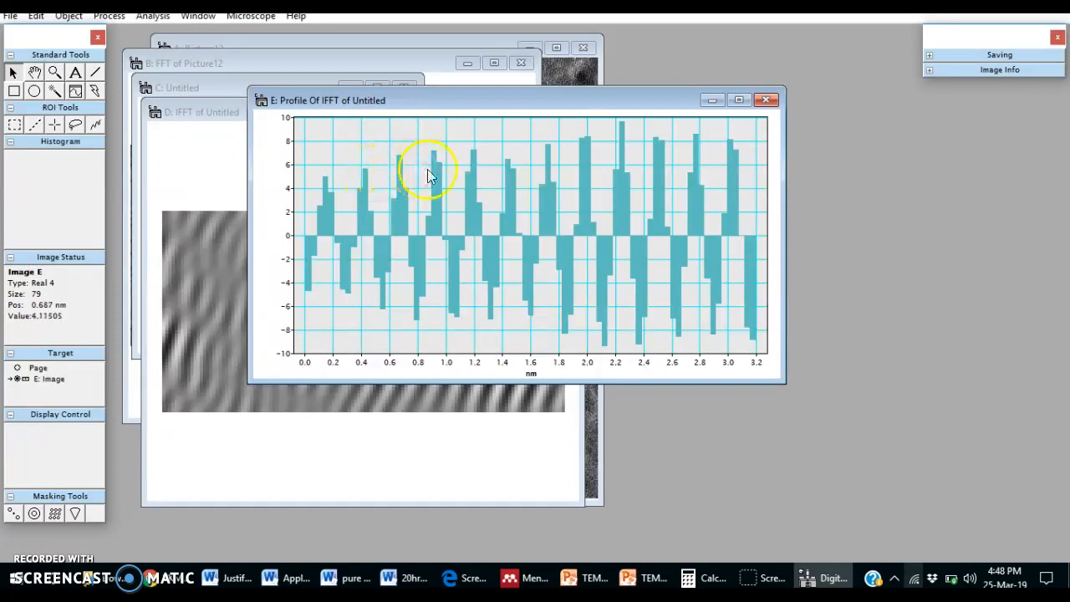
mouse_move(709, 178)
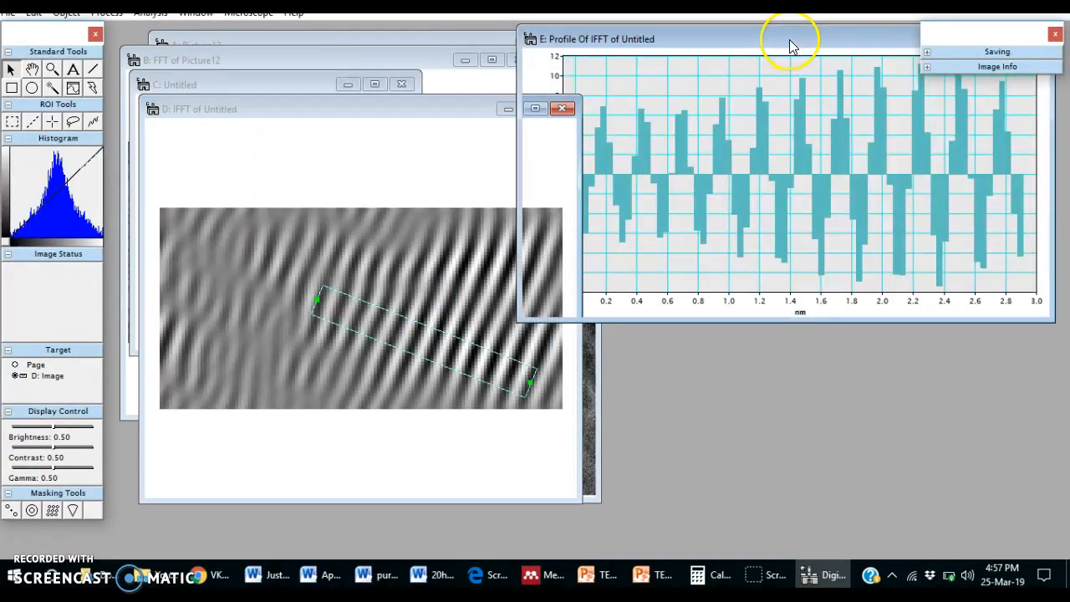
Step: Bring the profile plot forward and mark a span from the 0.405 nm peak to ~2.75 nm
drag(786, 38, 544, 150)
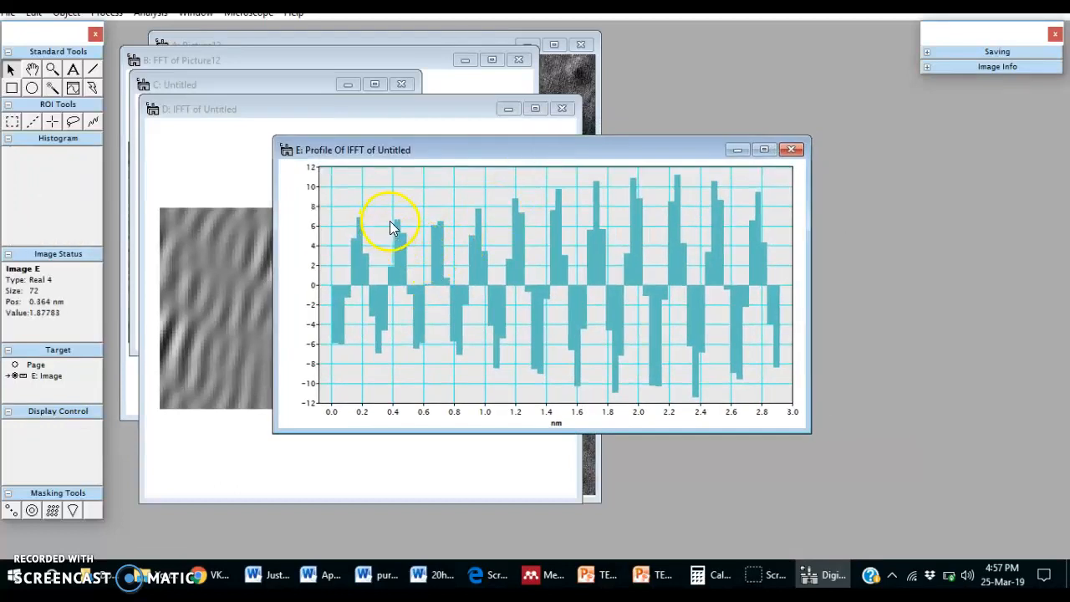
mouse_move(583, 244)
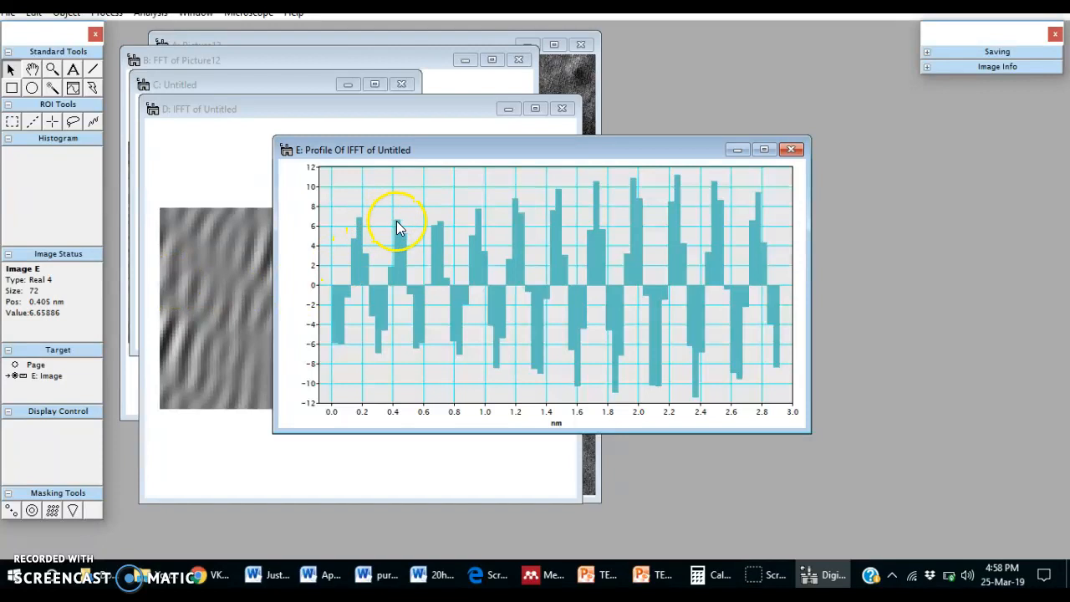
click(398, 224)
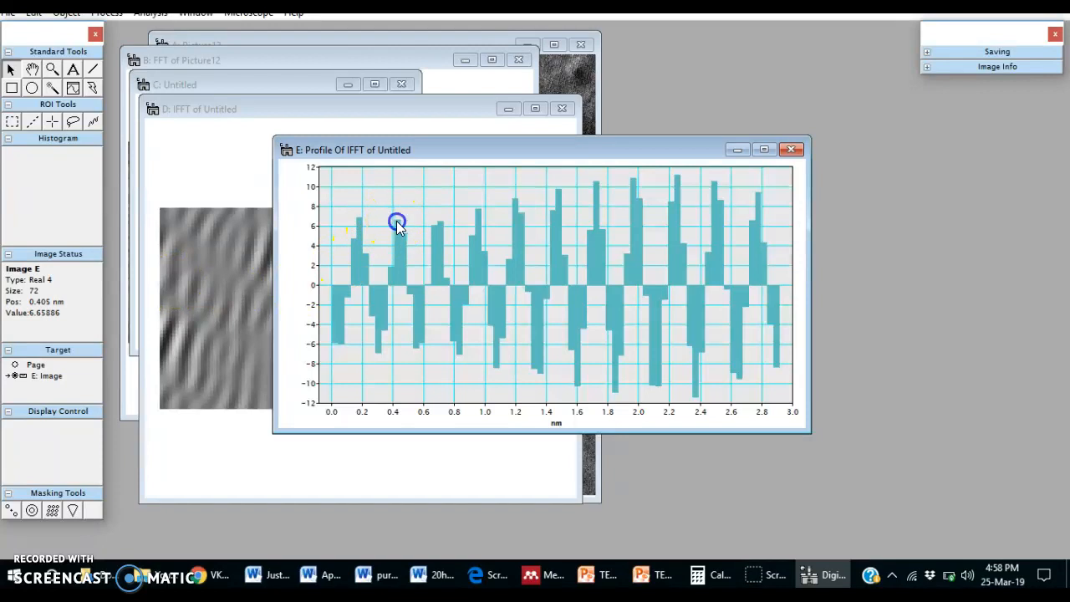
drag(397, 223, 700, 253)
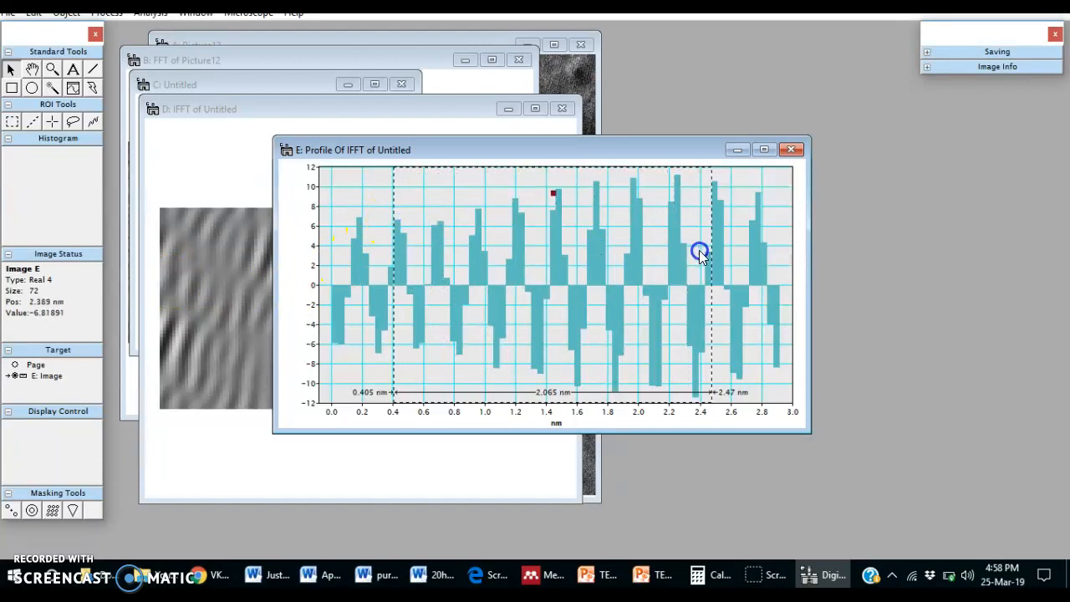
drag(701, 250, 751, 249)
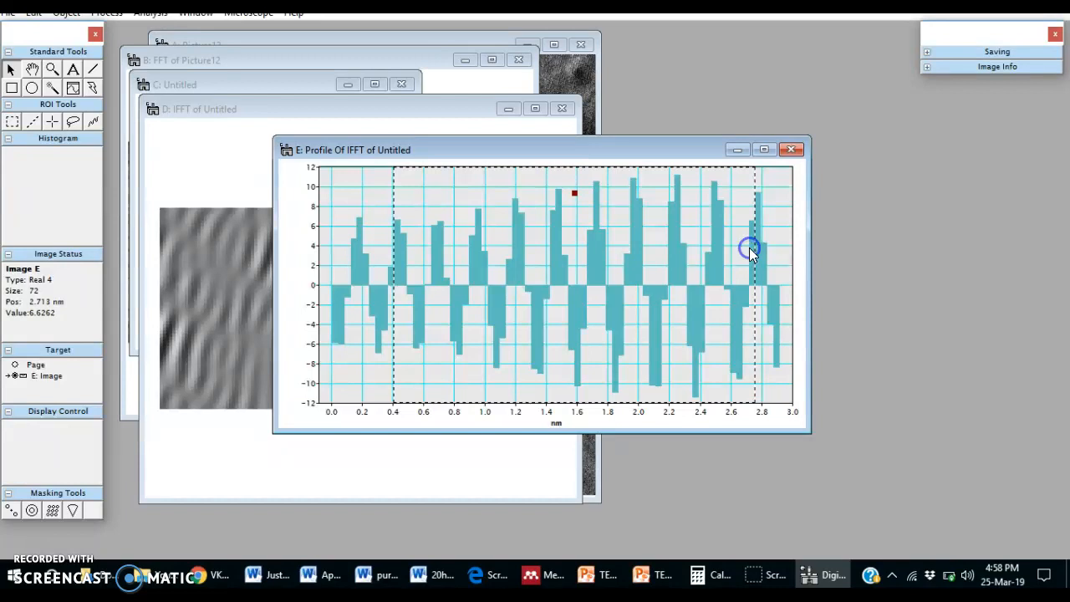
mouse_move(426, 257)
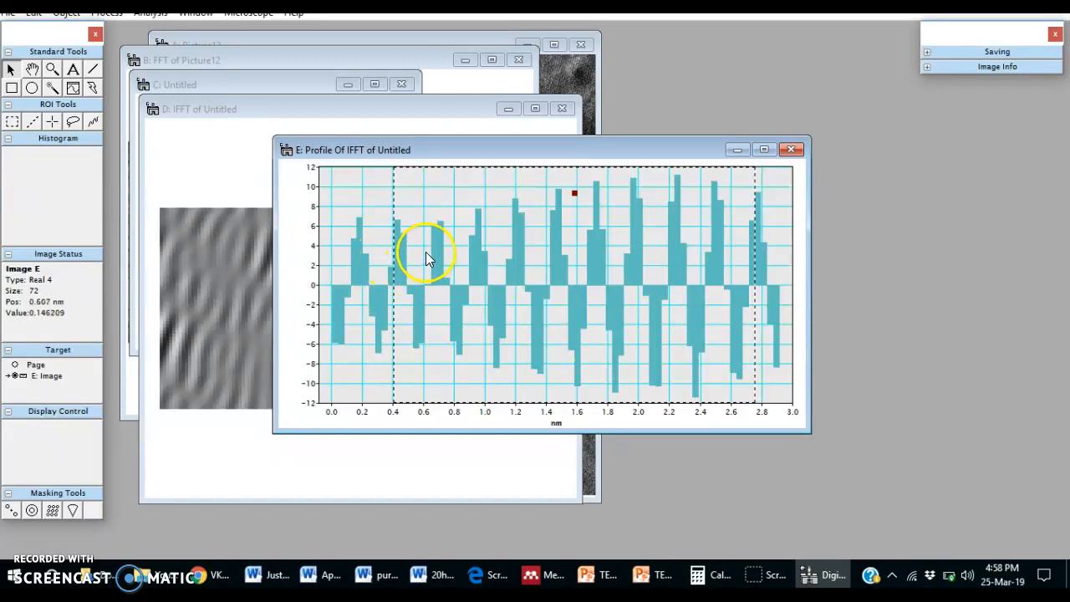
mouse_move(493, 255)
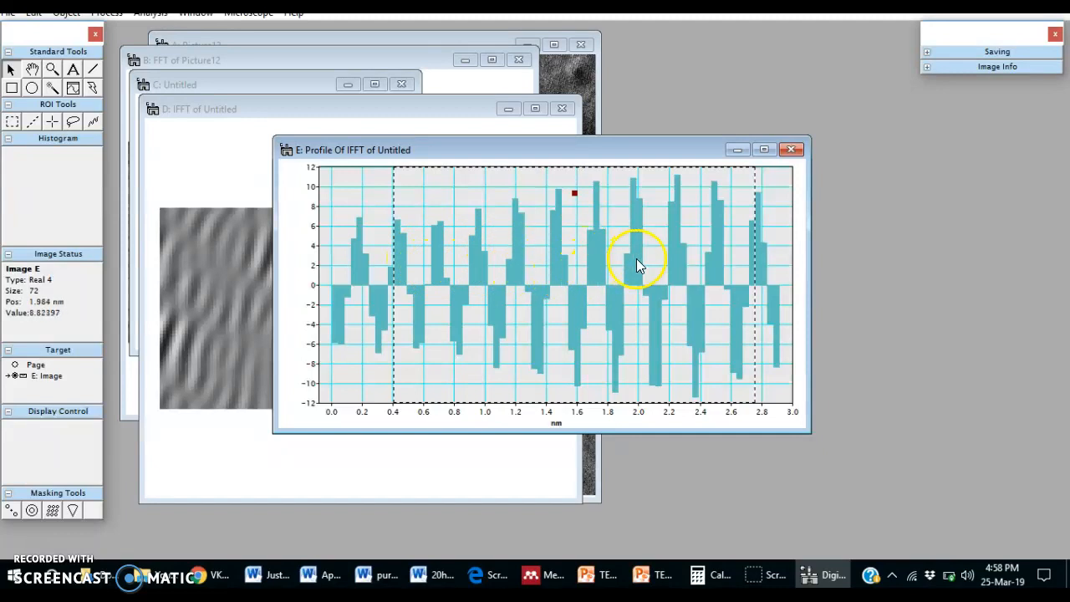
mouse_move(756, 278)
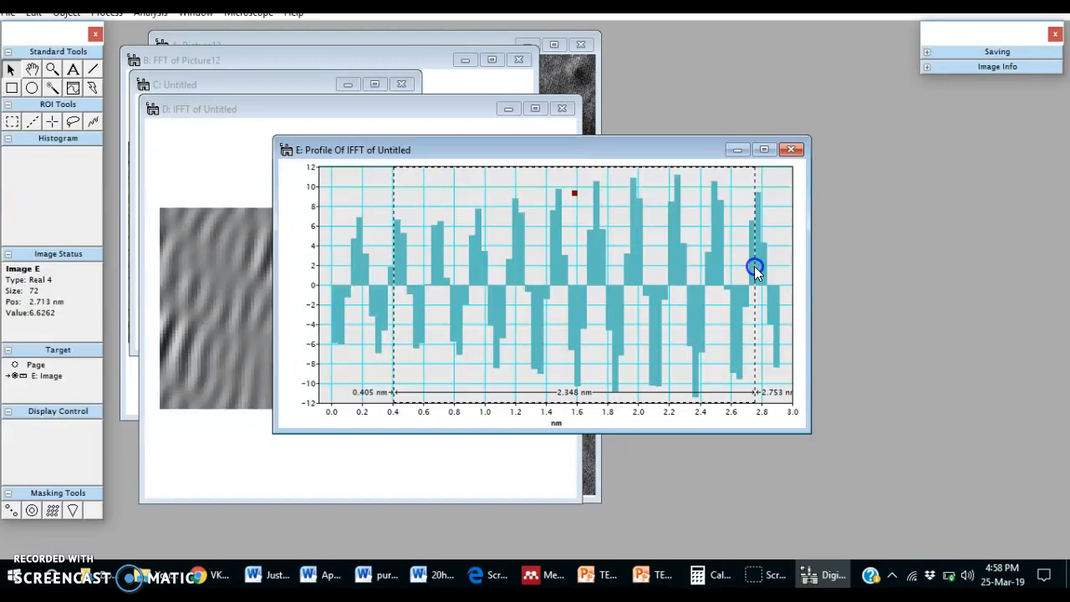
mouse_move(518, 155)
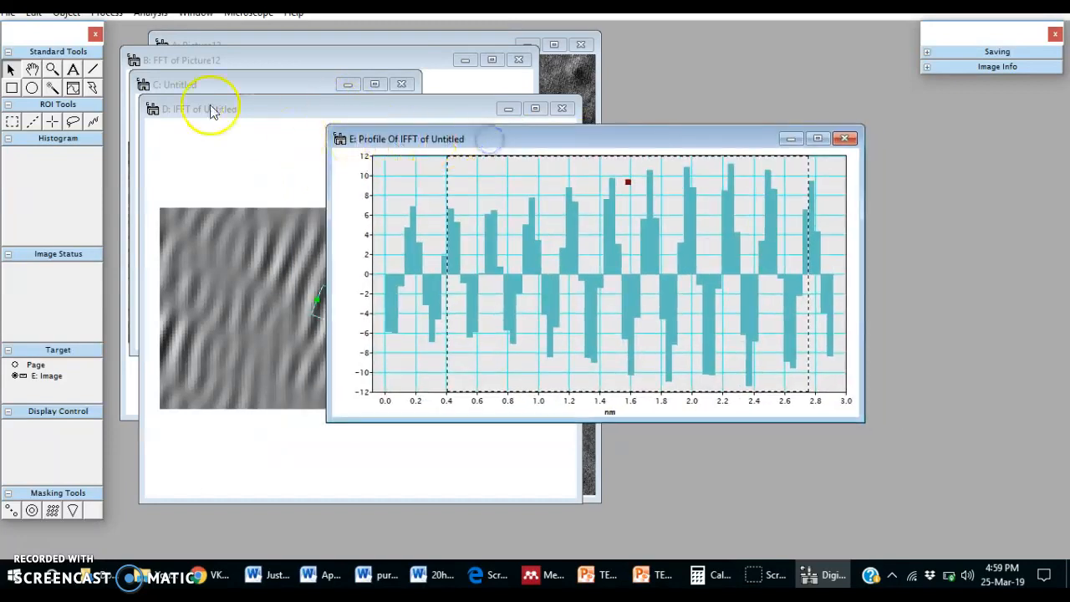
click(7, 12)
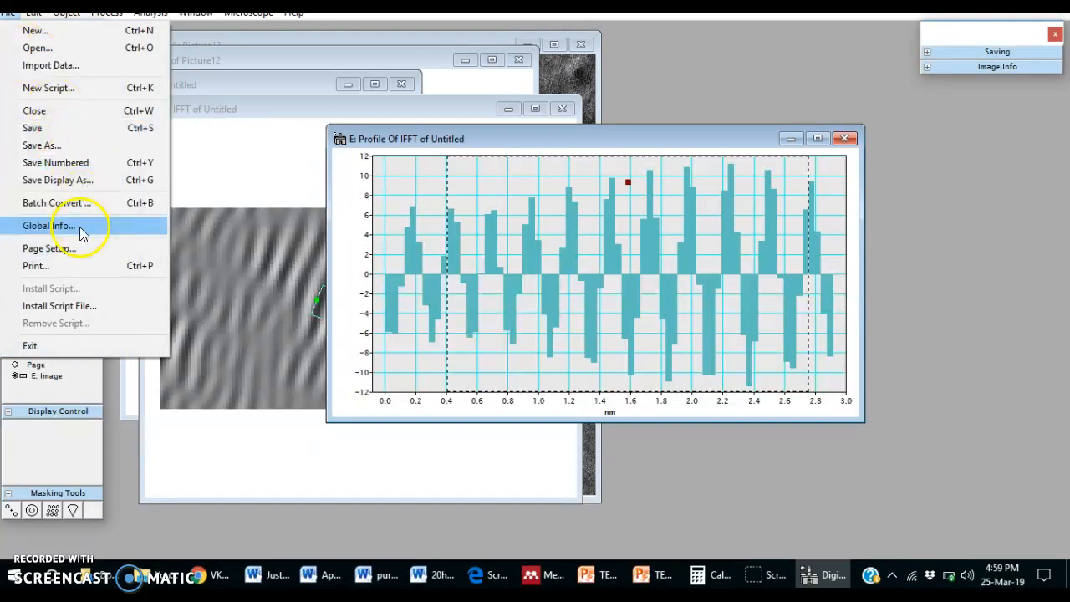
mouse_move(57, 180)
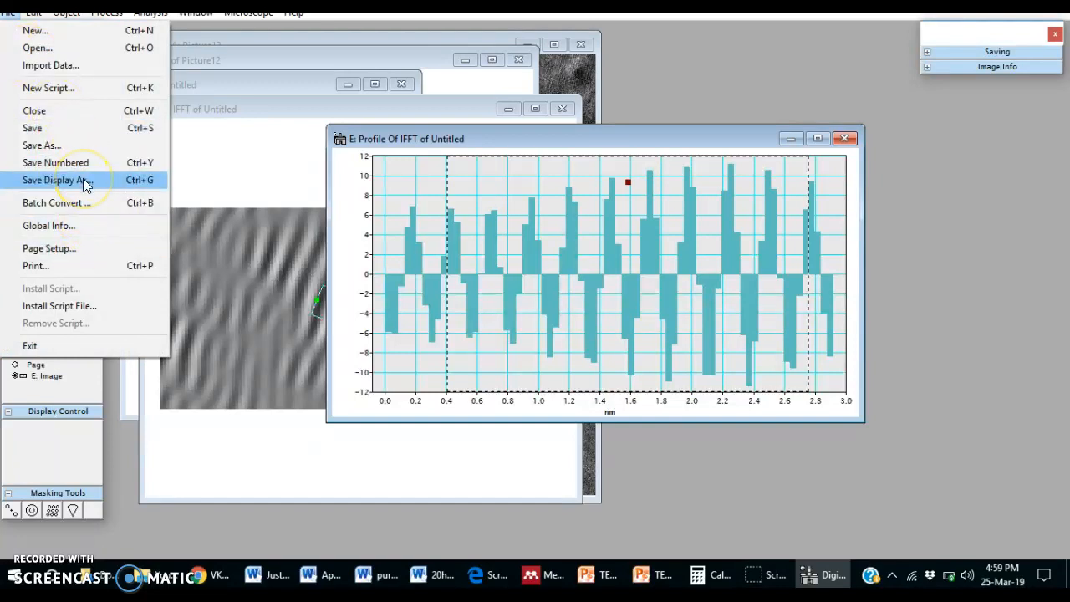
click(55, 180)
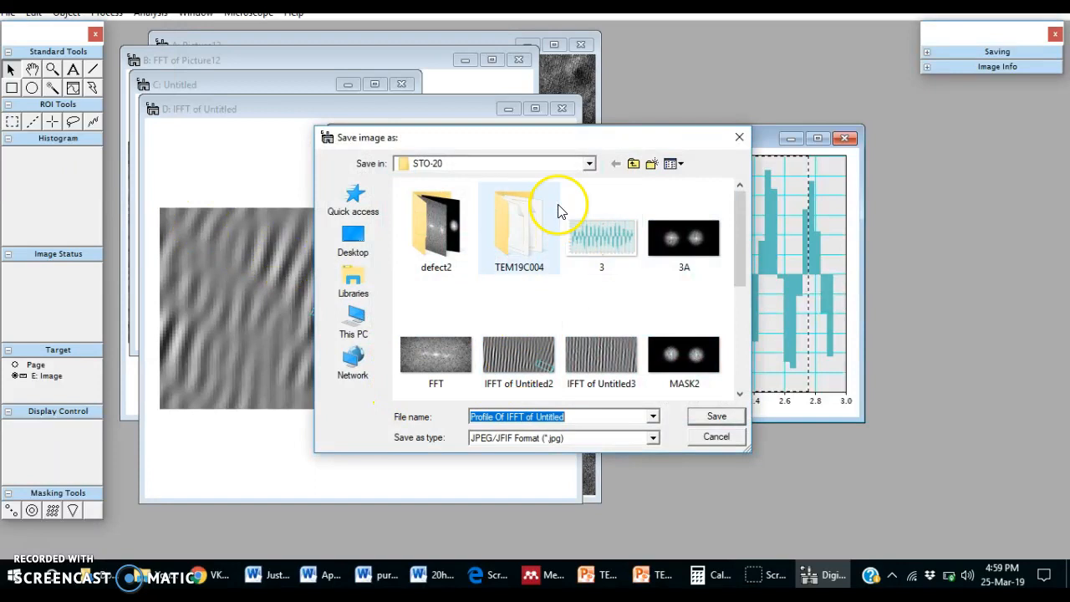
click(633, 163)
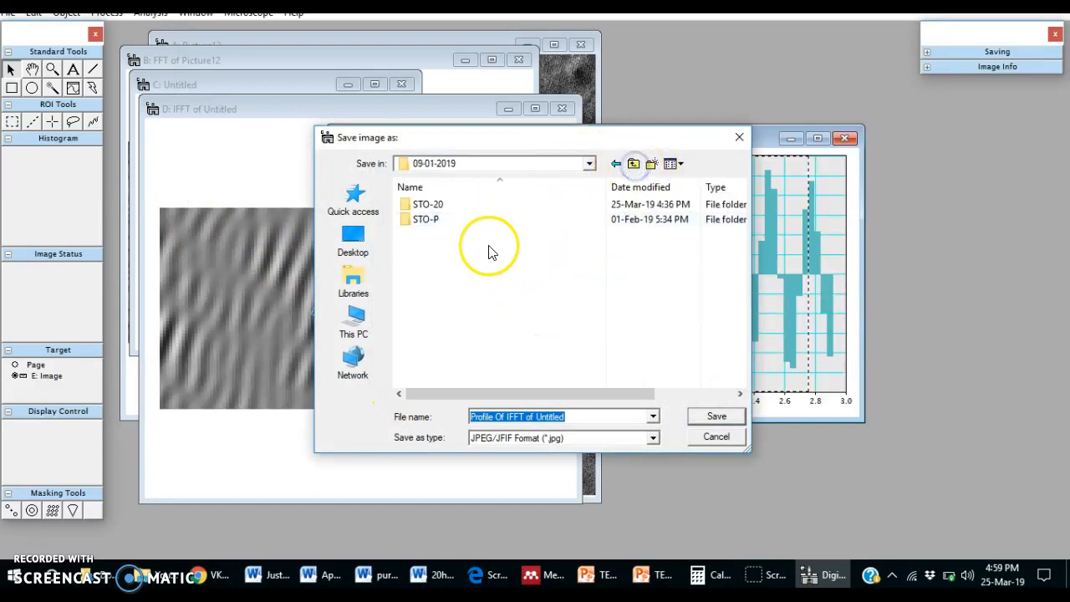
mouse_move(635, 228)
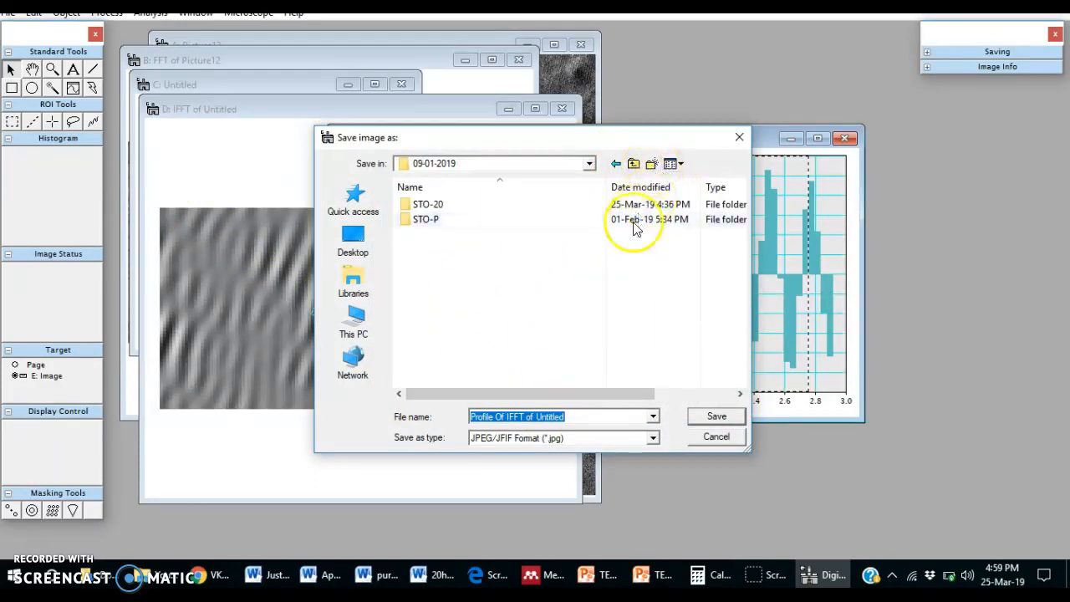
mouse_move(657, 440)
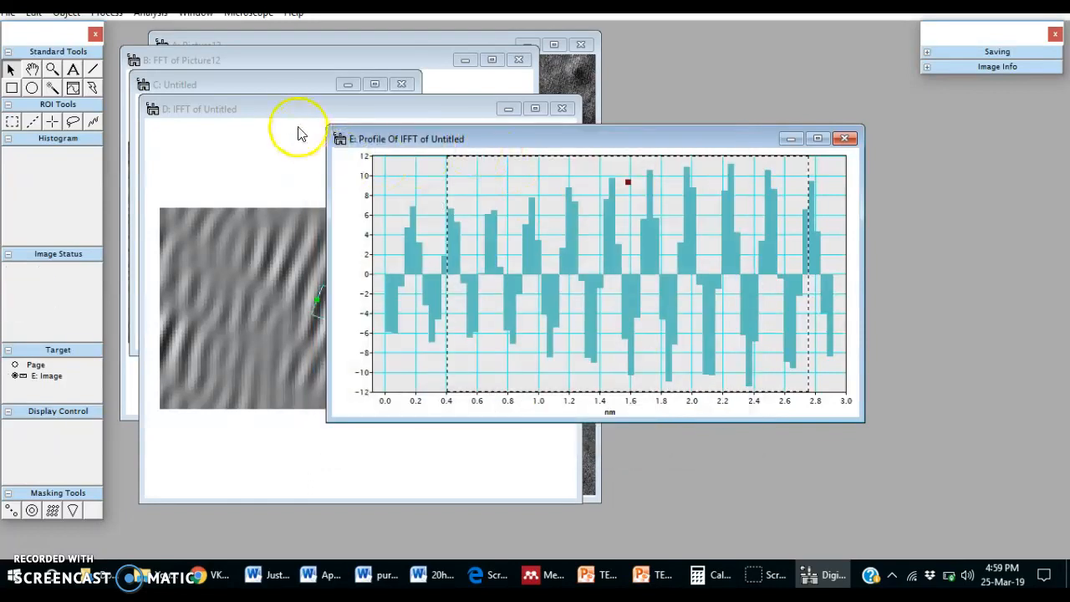
Step: Save the 'IFFT of Untitled' image as a Gatan Format (*.dm3) file in STO-20
click(201, 109)
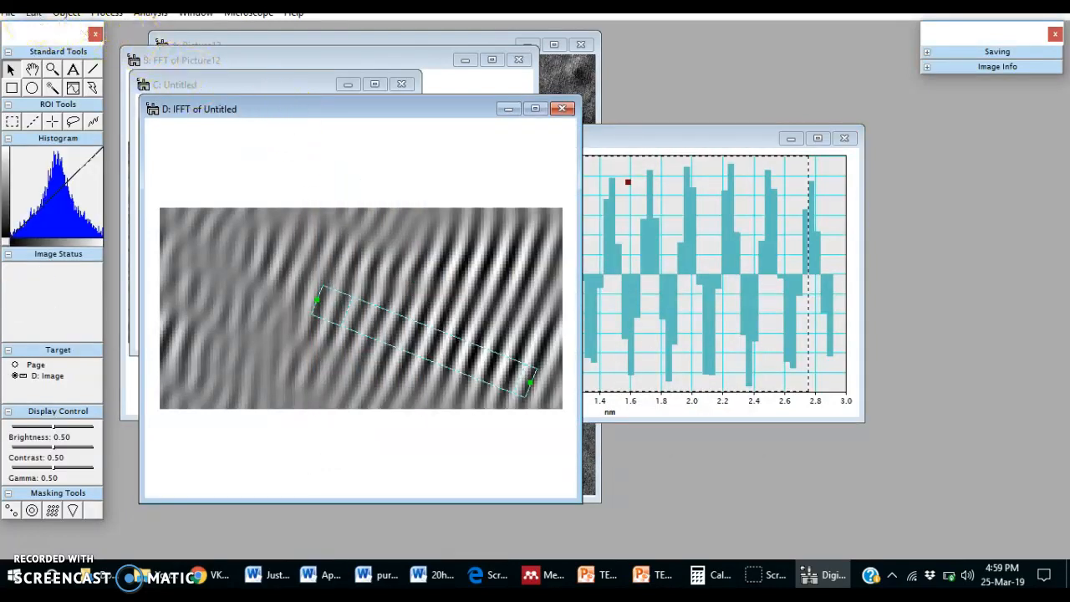
click(9, 12)
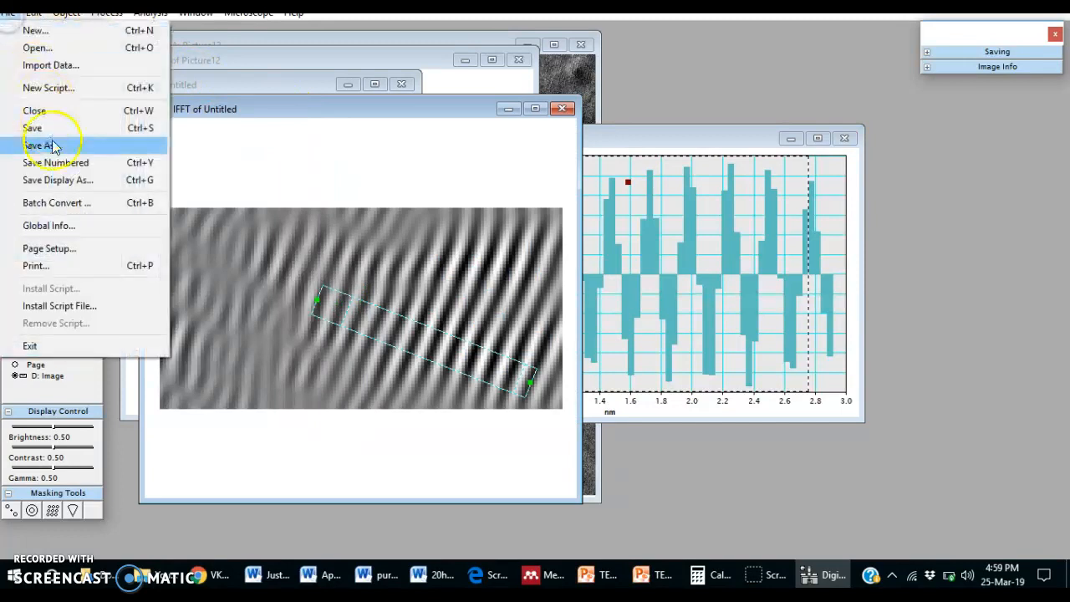
mouse_move(57, 180)
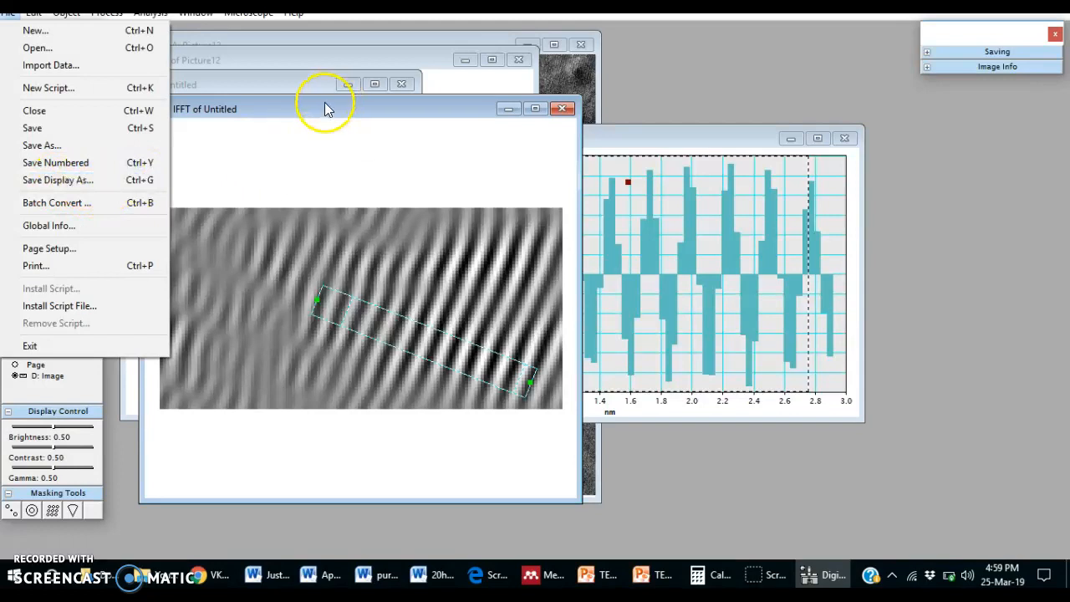
click(7, 13)
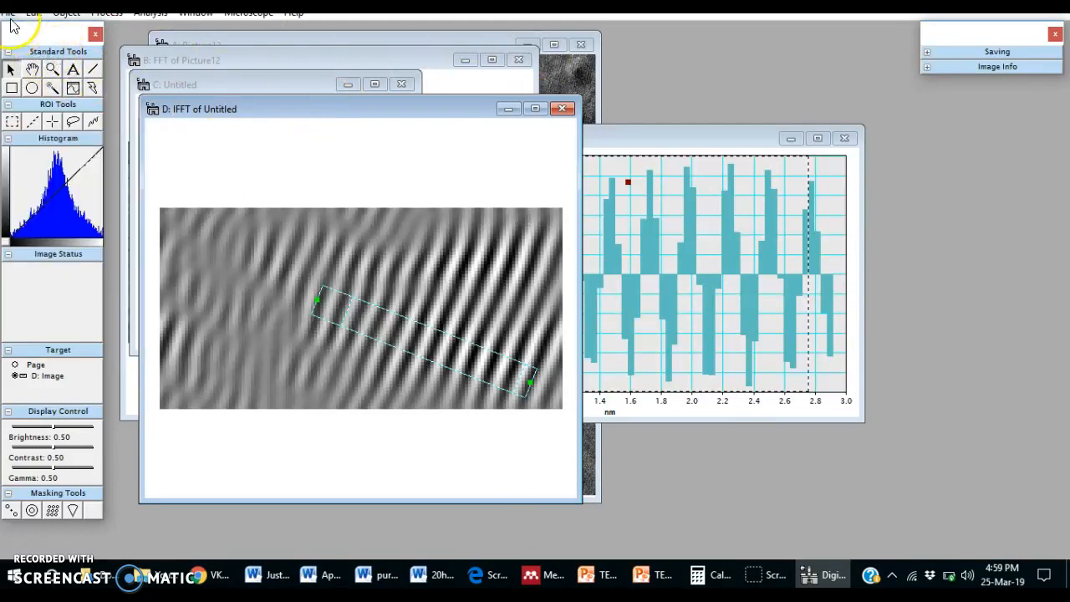
click(8, 12)
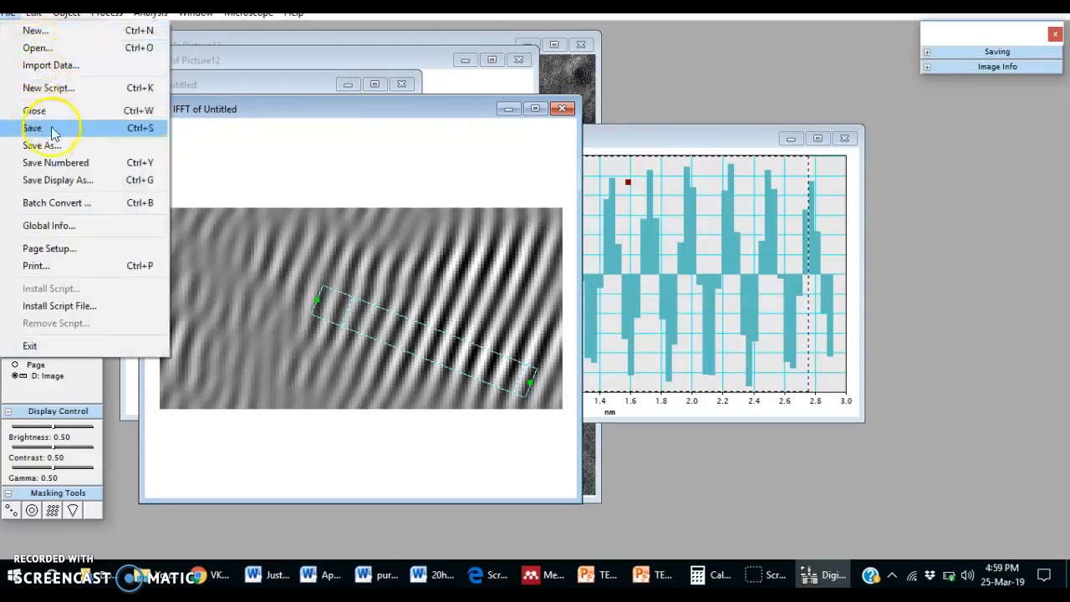
click(41, 144)
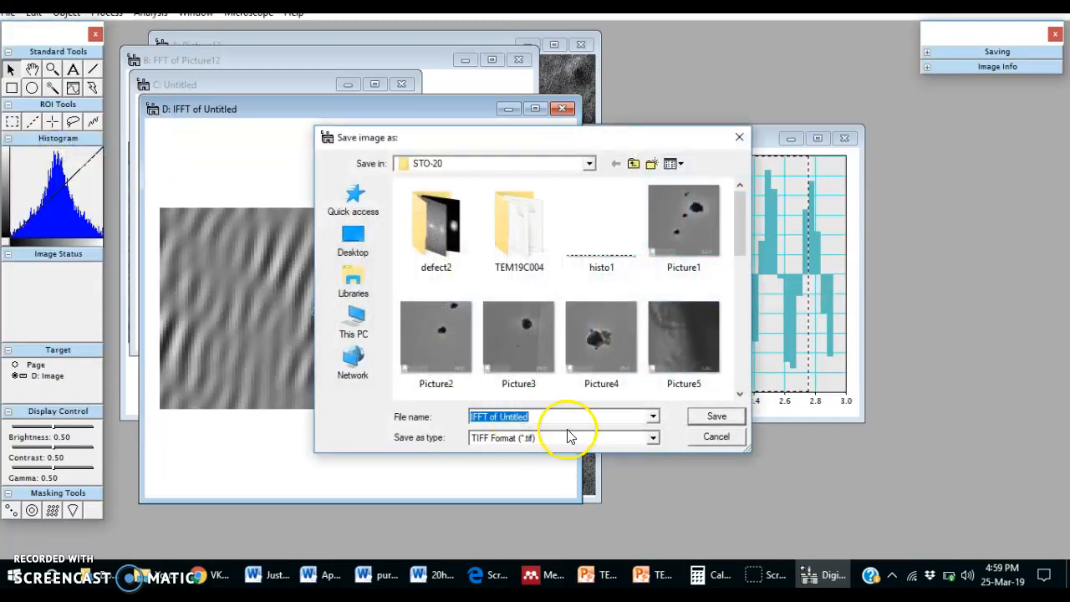
click(651, 437)
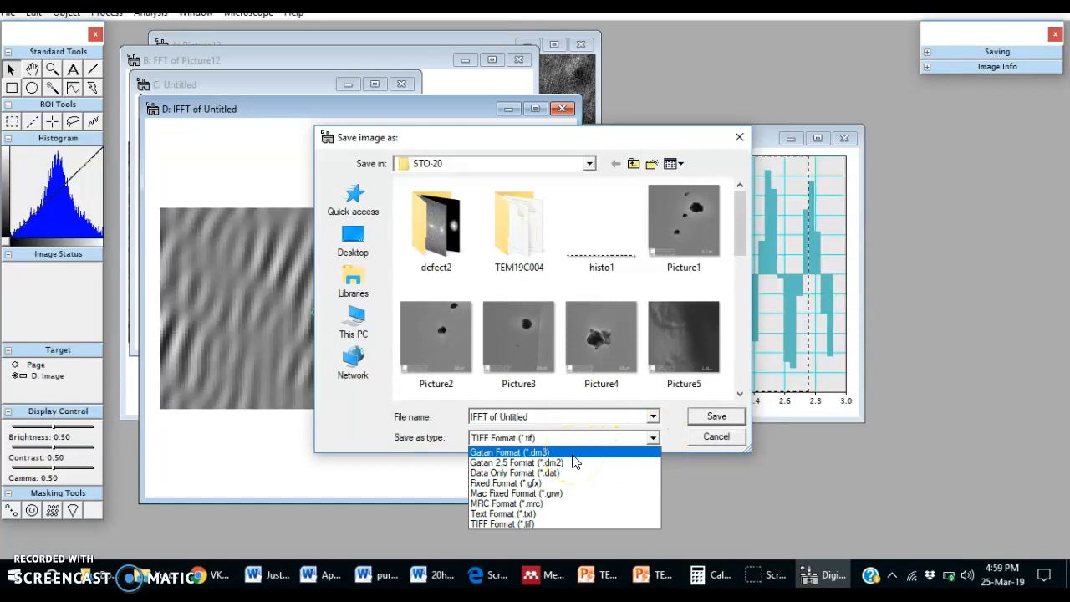
click(507, 451)
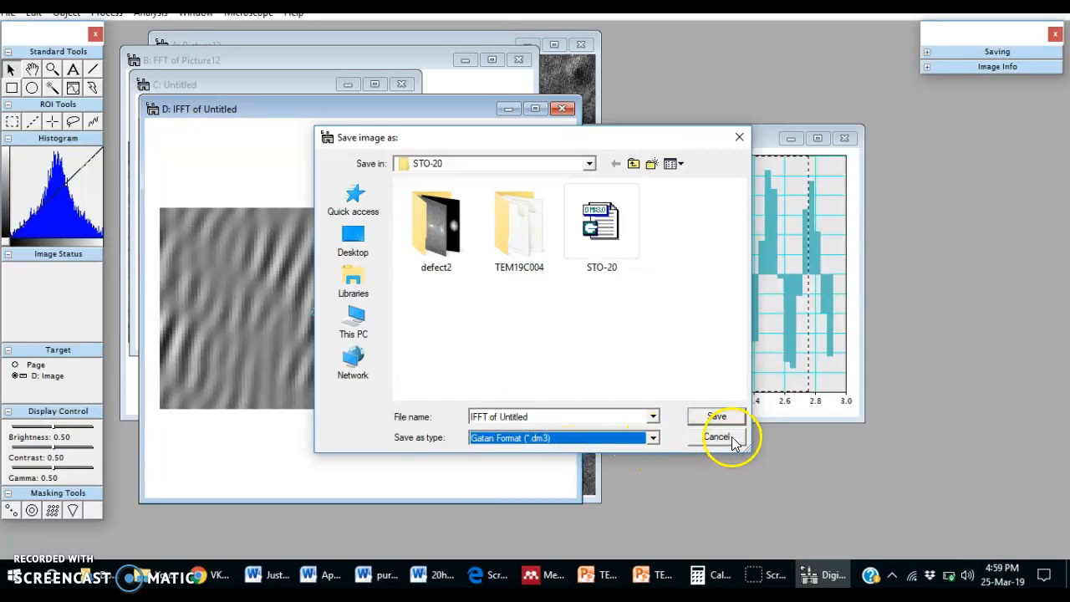
click(716, 436)
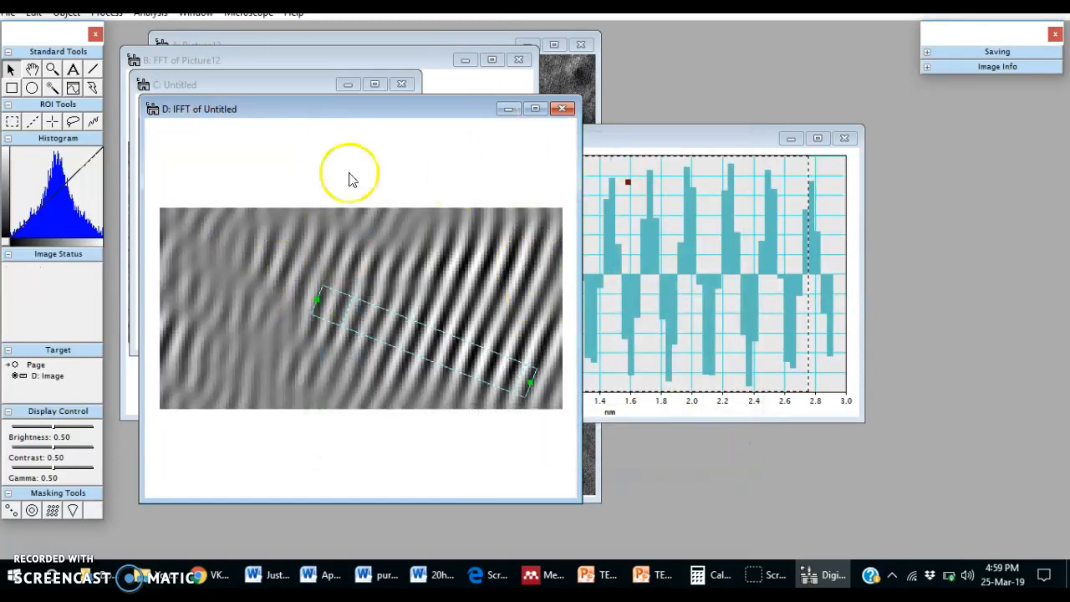